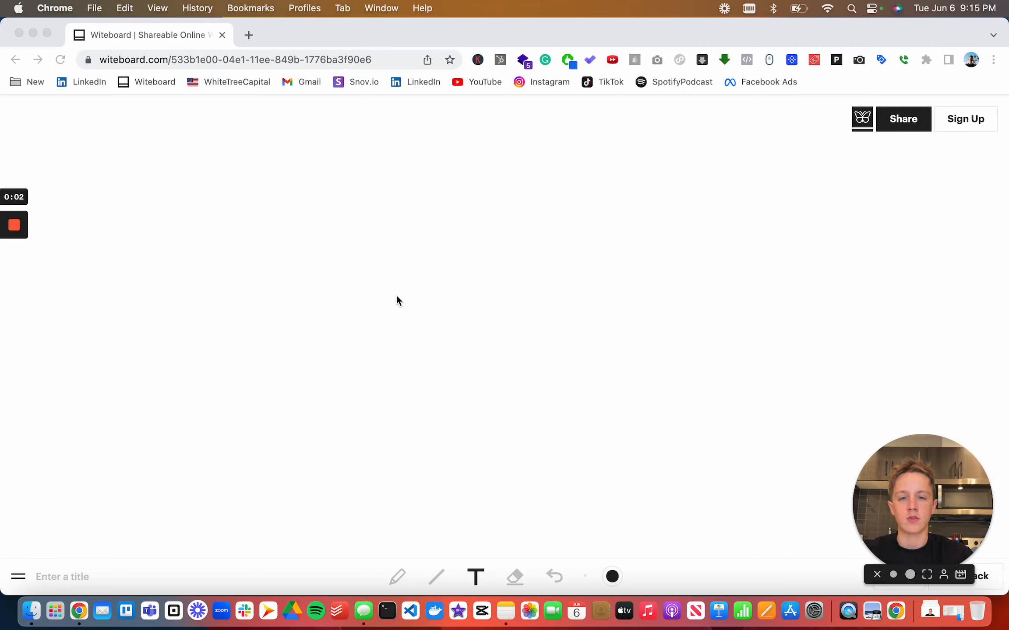
# Type the heading 'How To Build A High Ticket Funnel For Your Business' at the top centre.
pyautogui.write('How To')
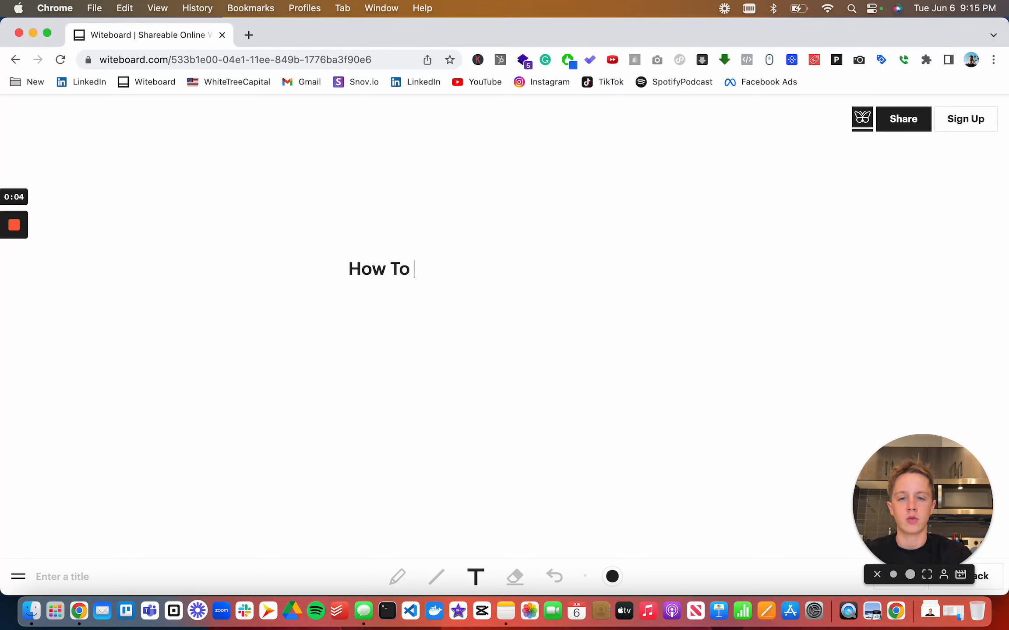
pyautogui.write('Build A High Ticket')
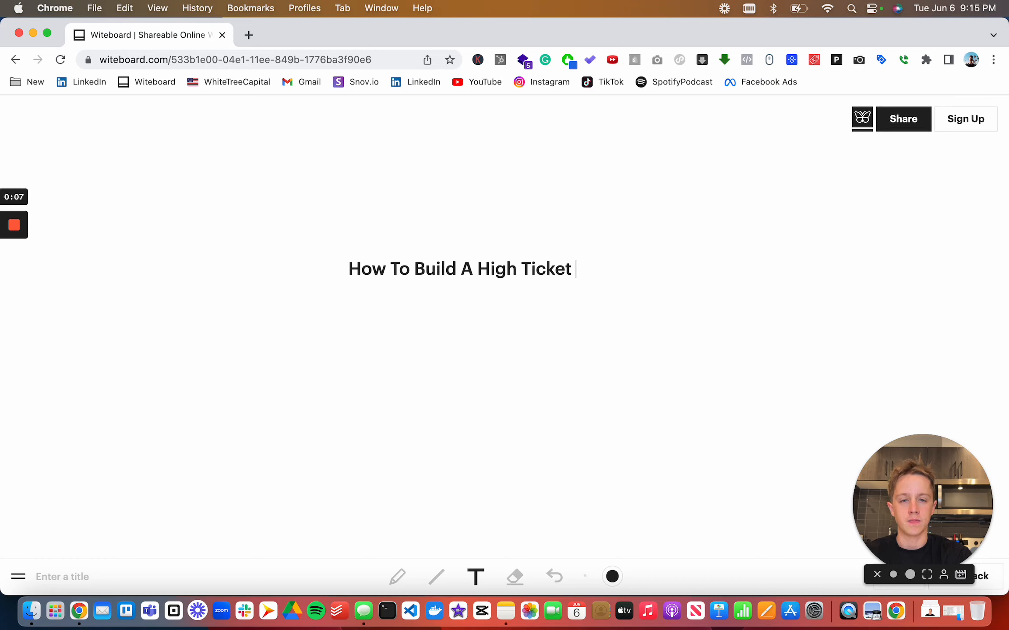
pyautogui.write('Funnel For Your Busines')
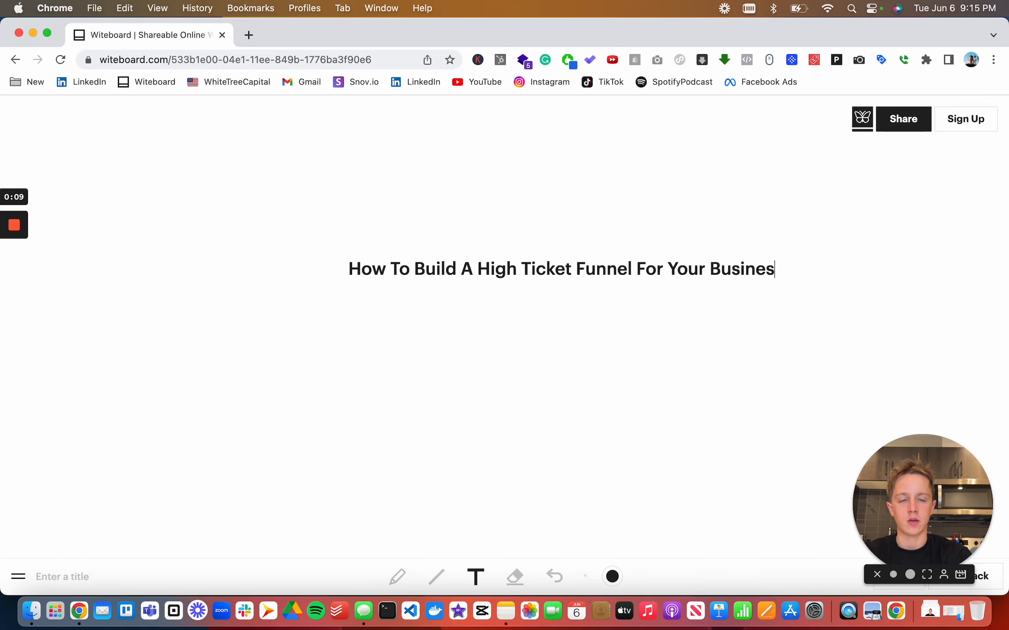
pyautogui.write('s')
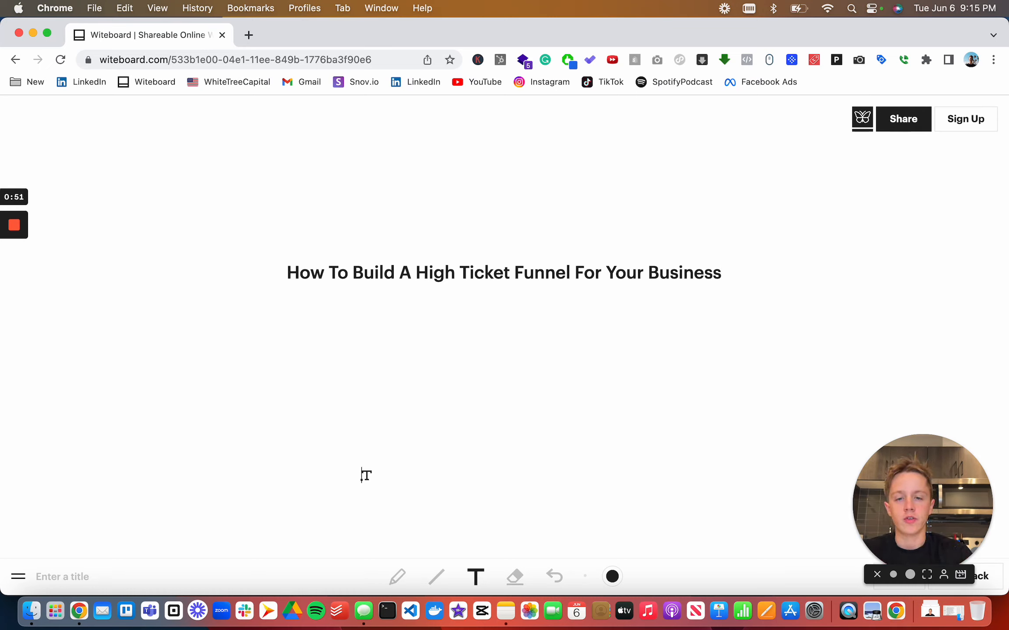
# Add 'Making Another Stream Of Passive Income' and 'Go To WhiteTreeCapital.com', then start a bullet below.
pyautogui.write('Making Anothe')
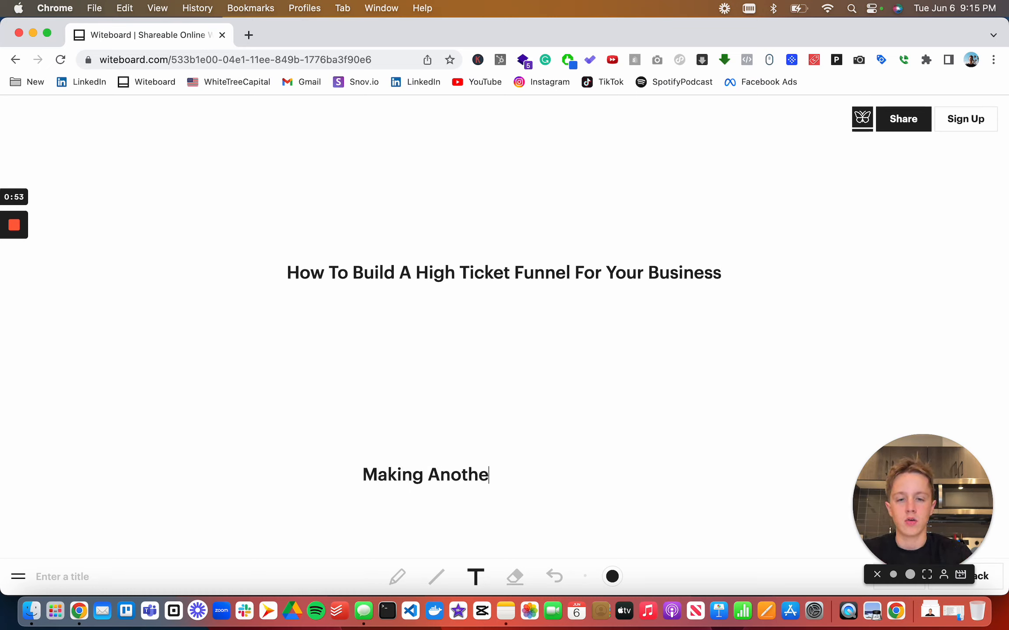
pyautogui.write('r Stream Of Passive I')
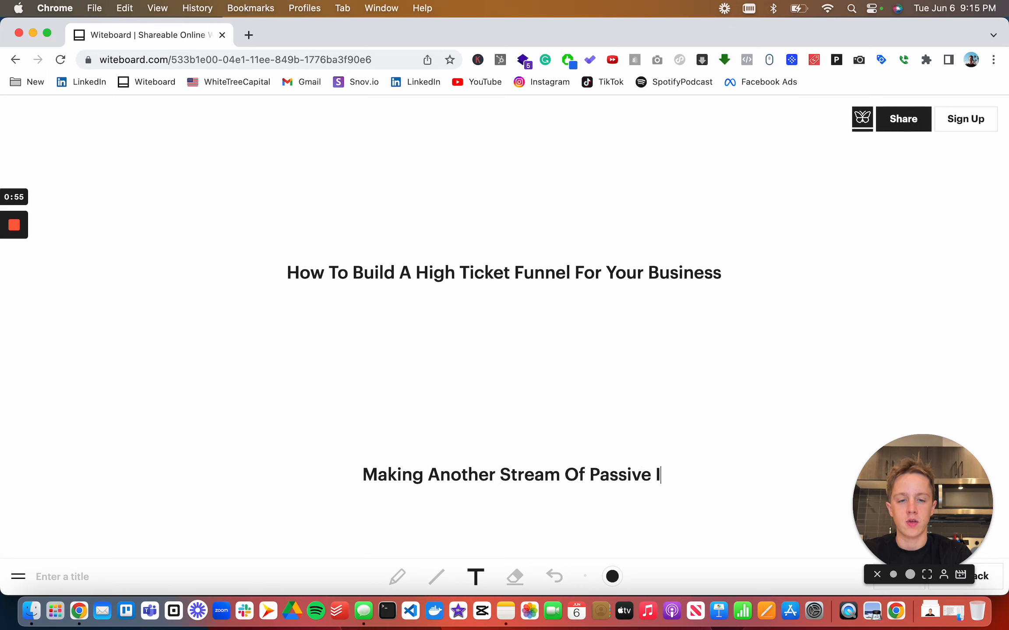
pyautogui.write('ncome')
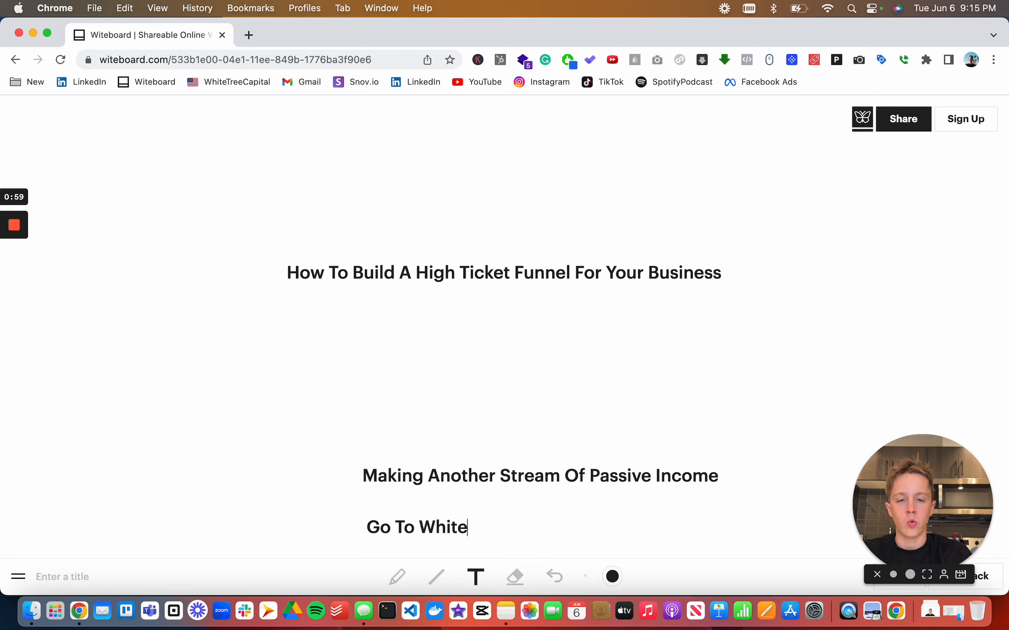
pyautogui.write('TreeCapital.com')
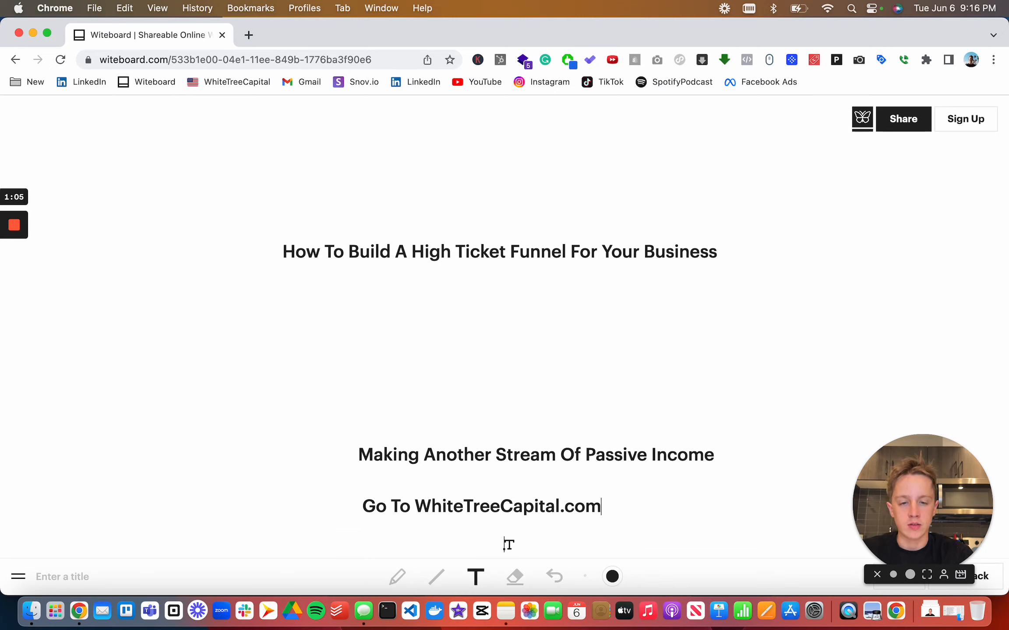
pyautogui.click(514, 577)
pyautogui.write('-')
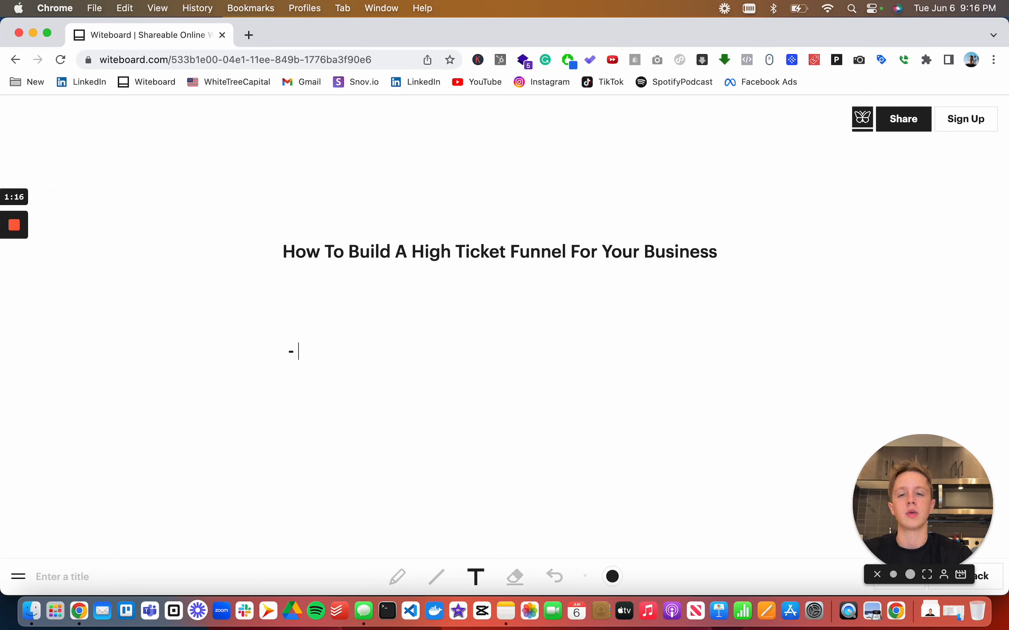
# Type dash bullets Generating Traffic, Qualify, Sales Process and Close under the heading.
pyautogui.write('Generating Tra')
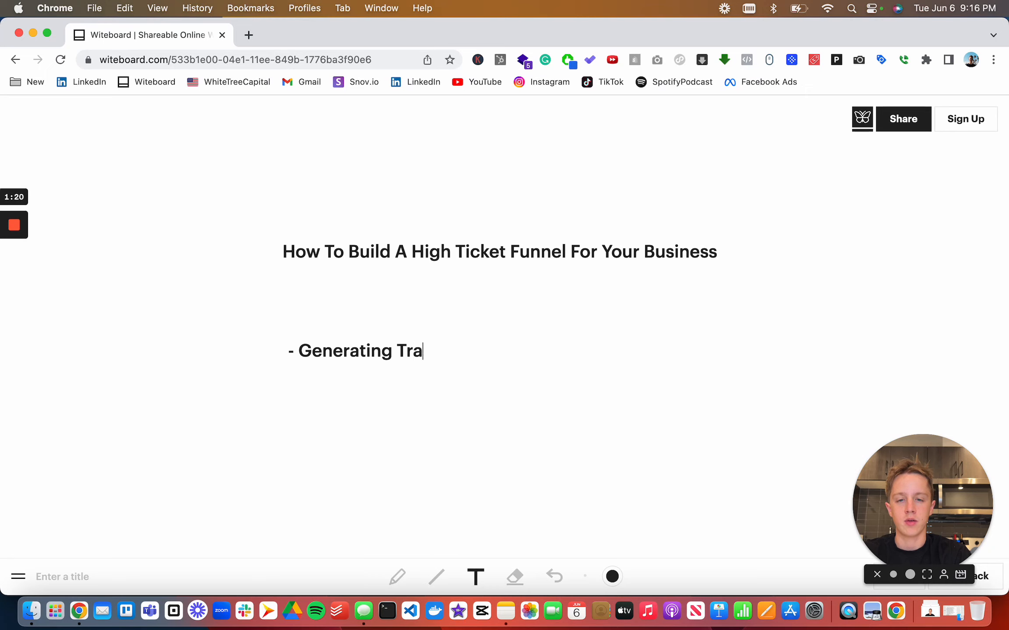
pyautogui.write('ffic')
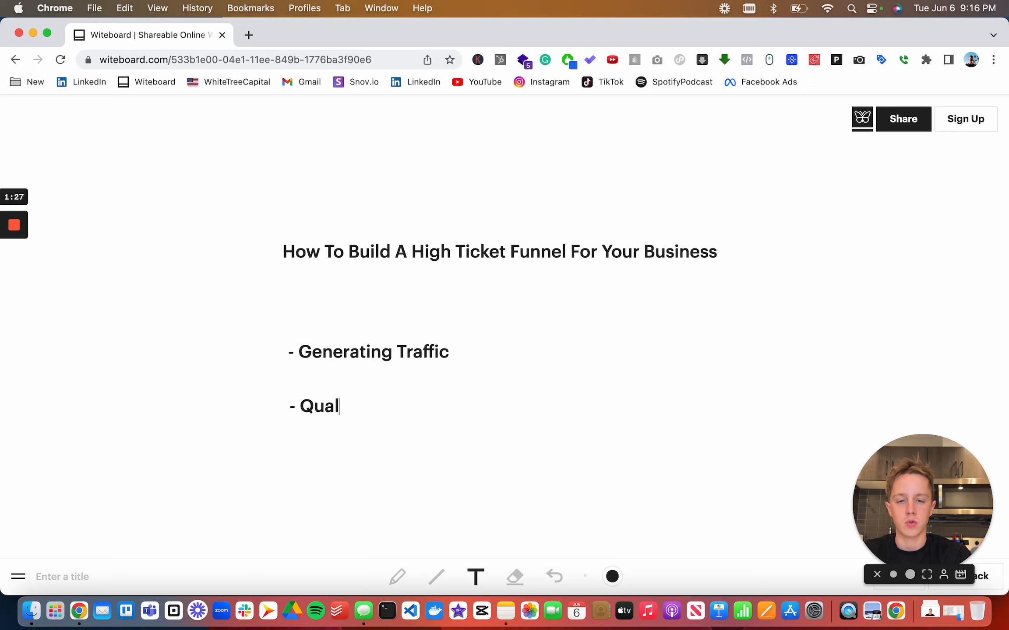
pyautogui.write('ify')
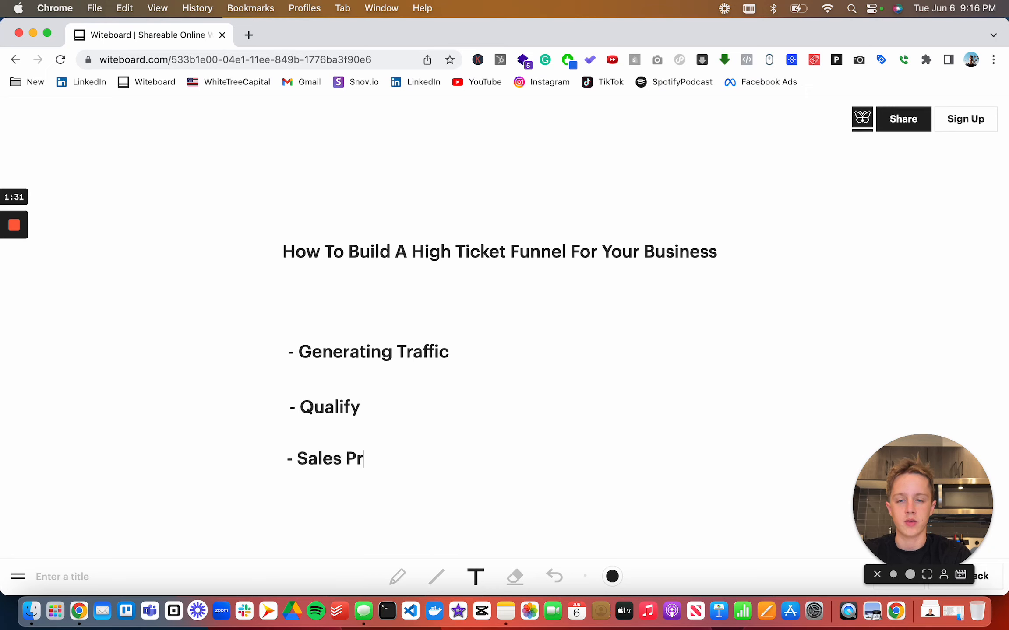
pyautogui.write('ocess')
pyautogui.write('- Close')
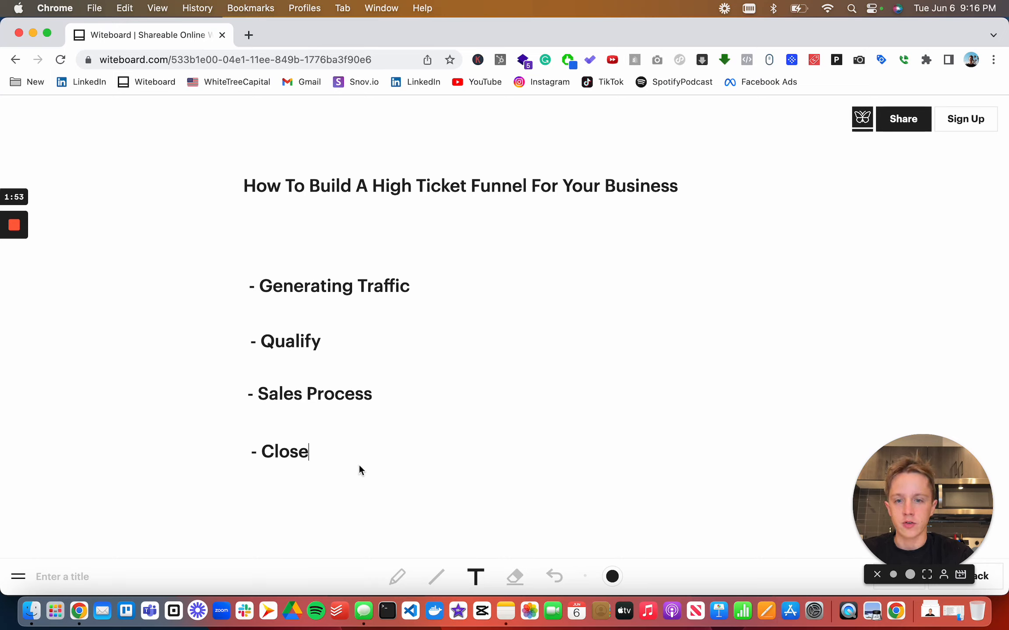
pyautogui.moveTo(415, 362)
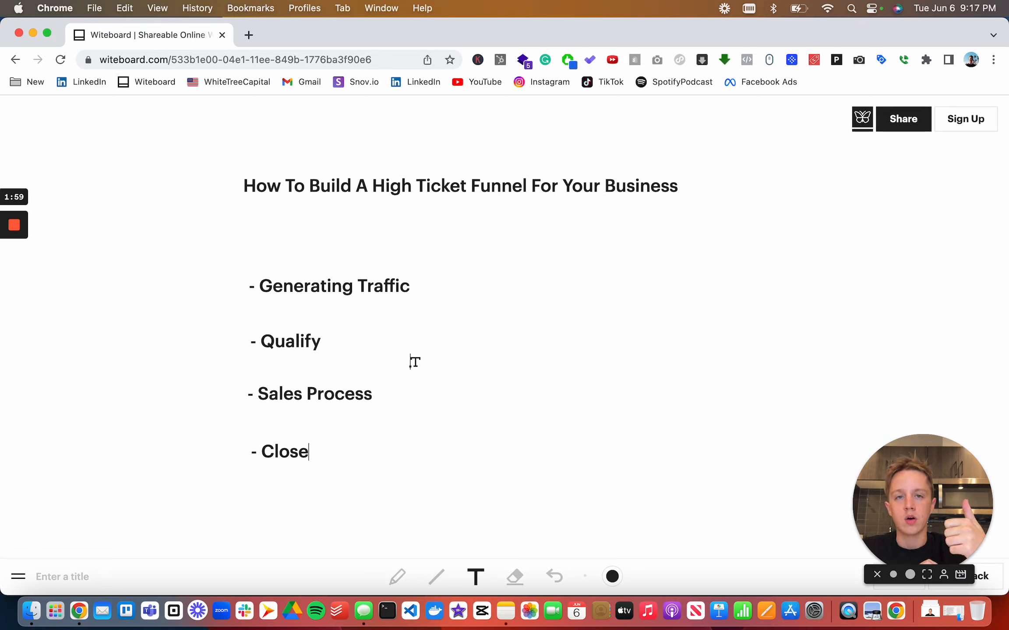
pyautogui.moveTo(411, 395)
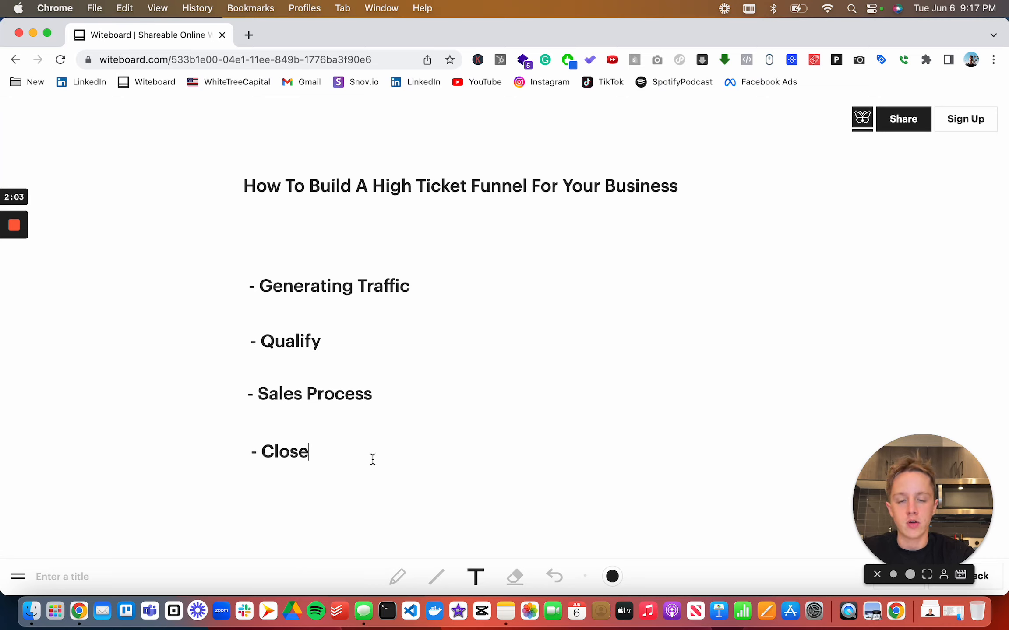
pyautogui.moveTo(515, 577)
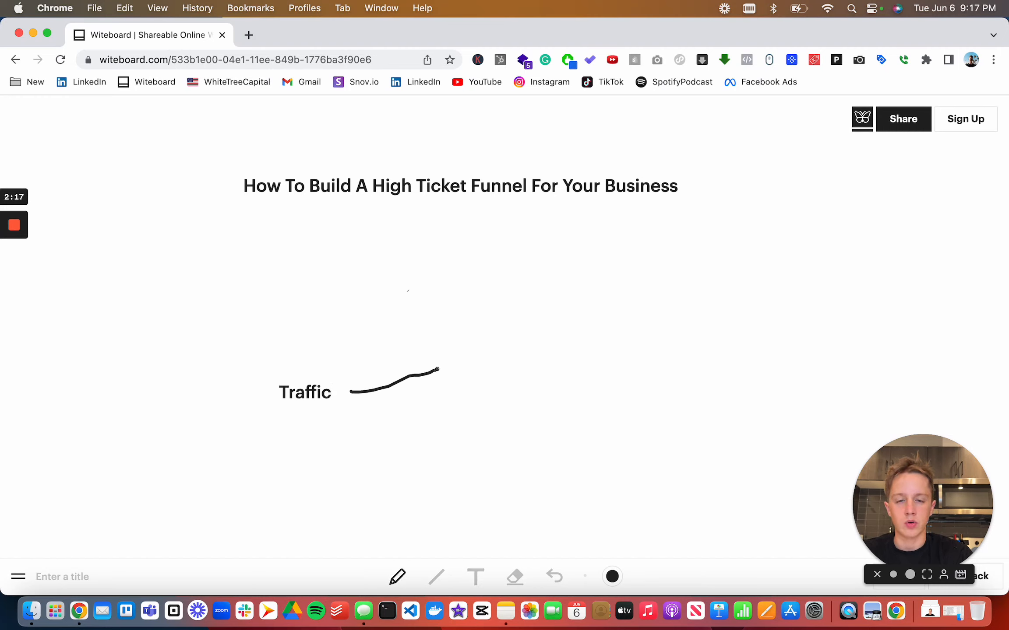
# Label the arrow's target 'Video Sales Page' to the right of Traffic.
pyautogui.write('Vid')
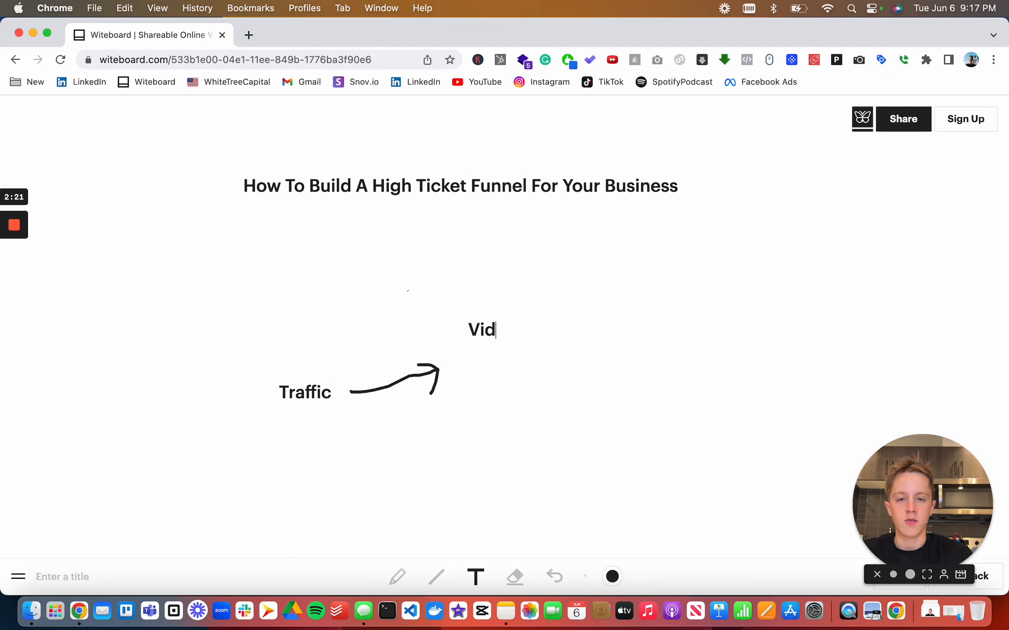
pyautogui.write('eo Sal')
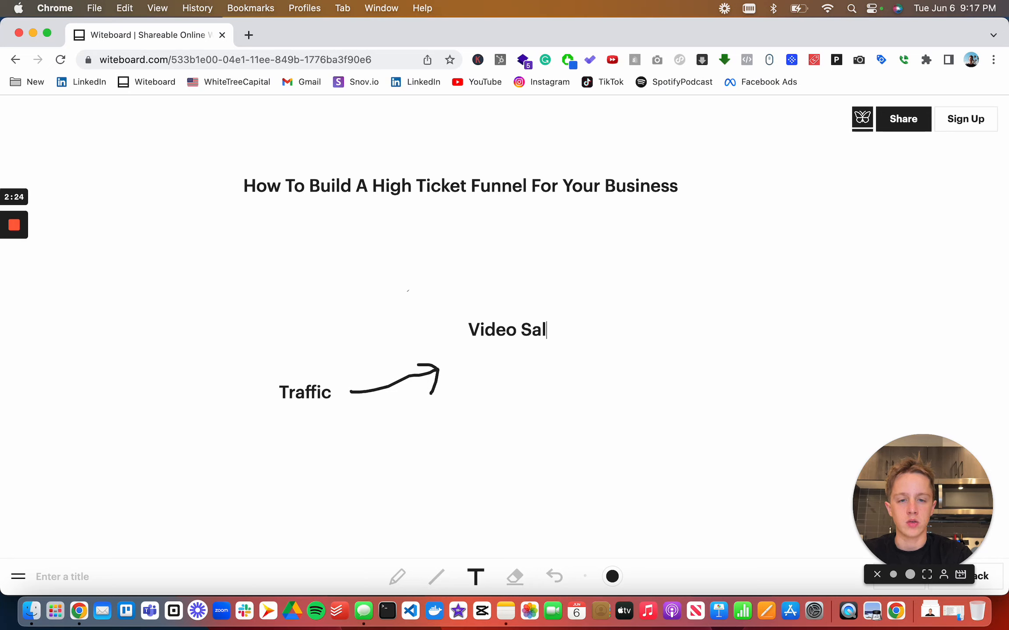
pyautogui.write('es Page')
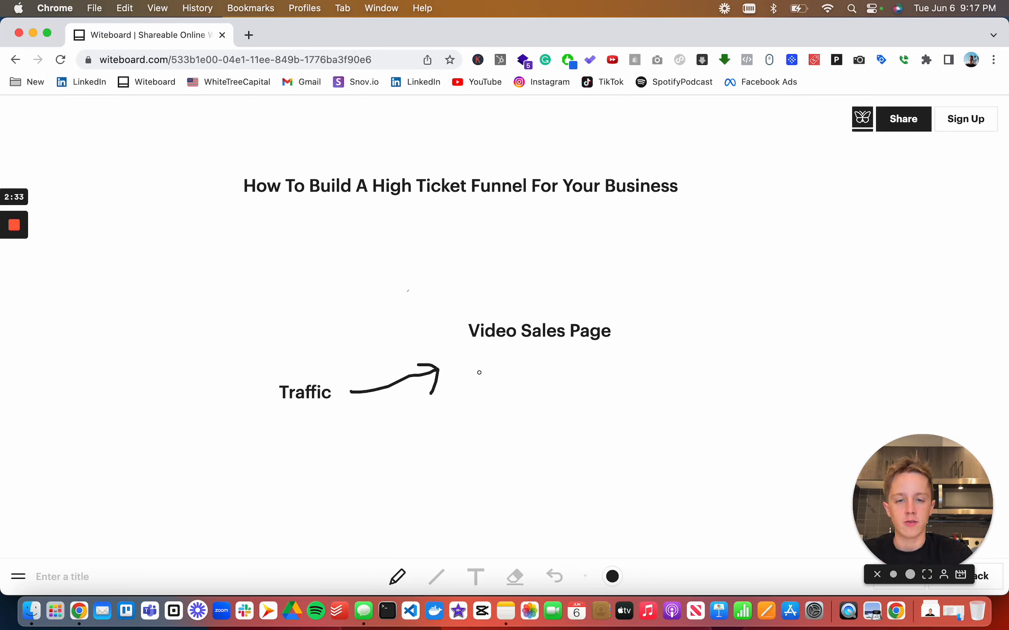
# Start notes beneath it: '- Headline, Video, Calendar' and begin '- The Ultimate Goal Is'.
pyautogui.click(474, 576)
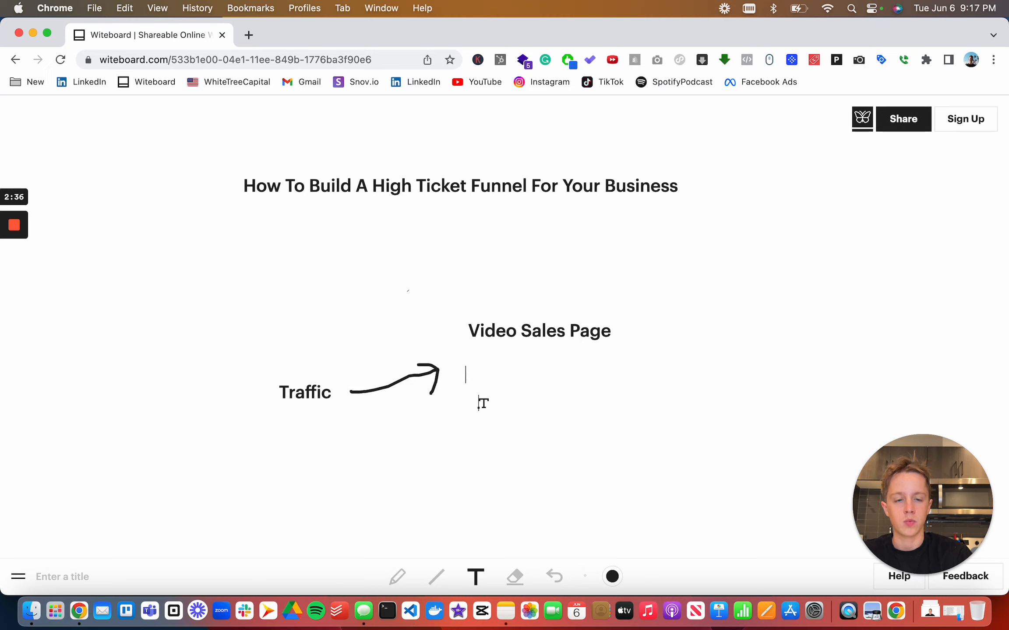
pyautogui.write('- Headling, Video, CAI')
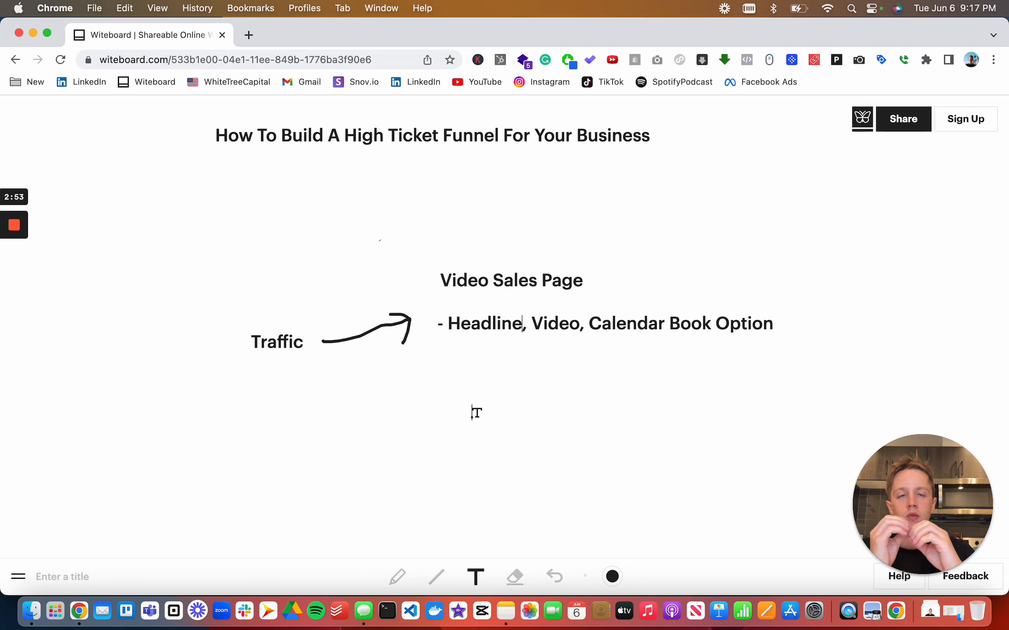
pyautogui.write('- The UI')
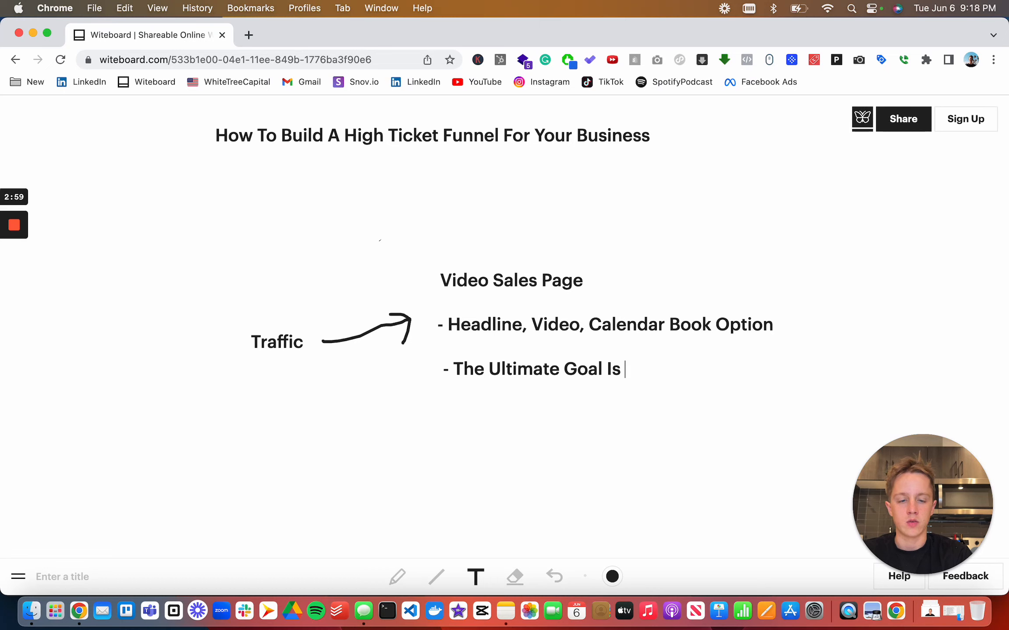
# Finish the goal note: Qualified Sales Meetings, phone or Zoom Calls.
pyautogui.write('Qualified Sales Meeting')
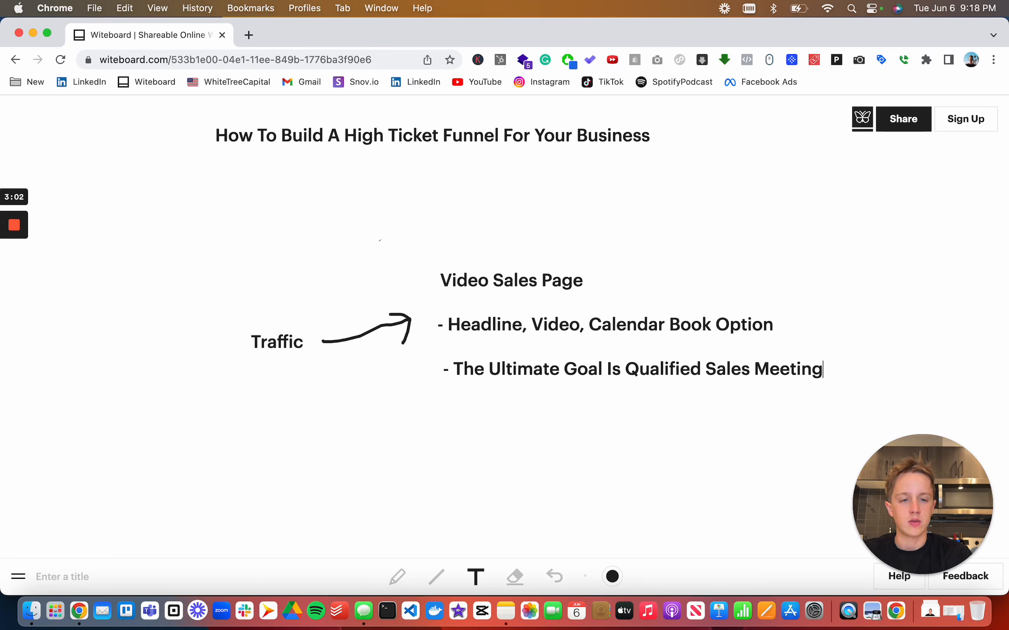
pyautogui.write('s')
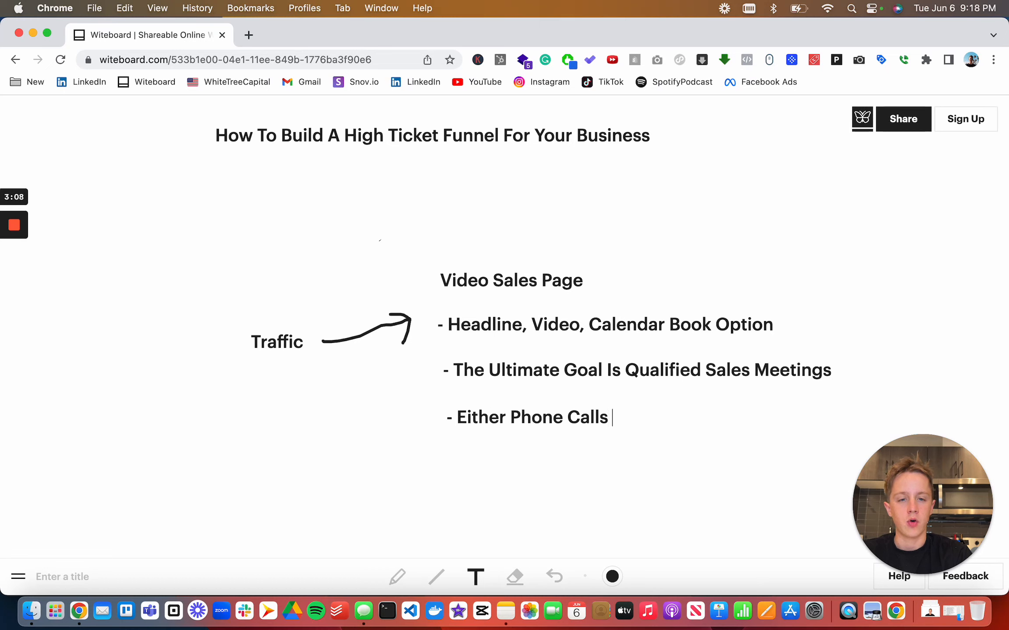
pyautogui.write('or Zoom Calls')
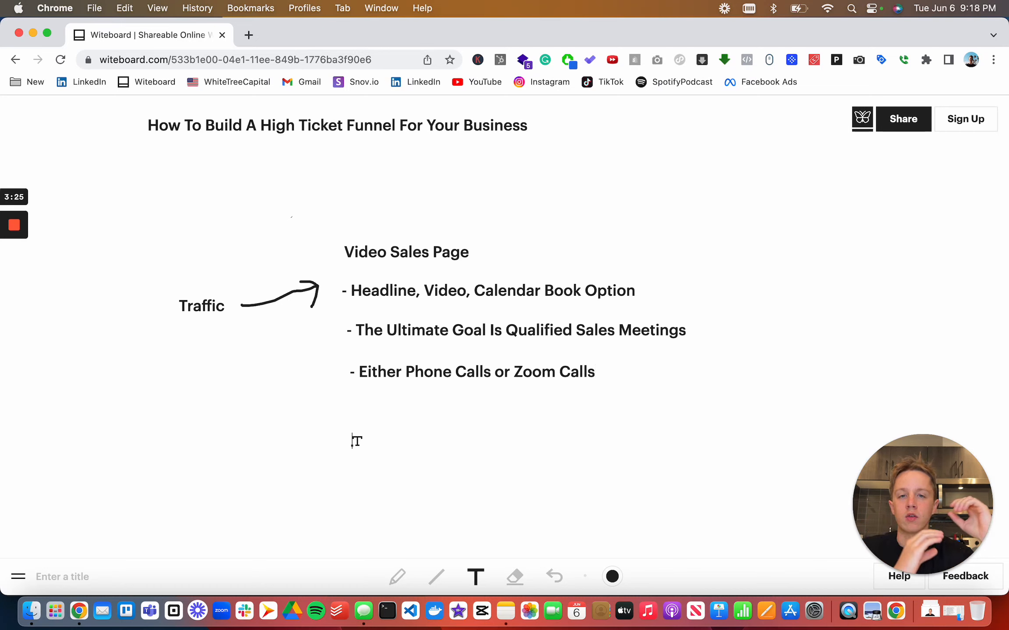
# Add bullets: Headline Should Be Benefit Without Pain, Video To Build Authority & Trust & Provide Value, booking with Qualifying Questions.
pyautogui.write('- Headline')
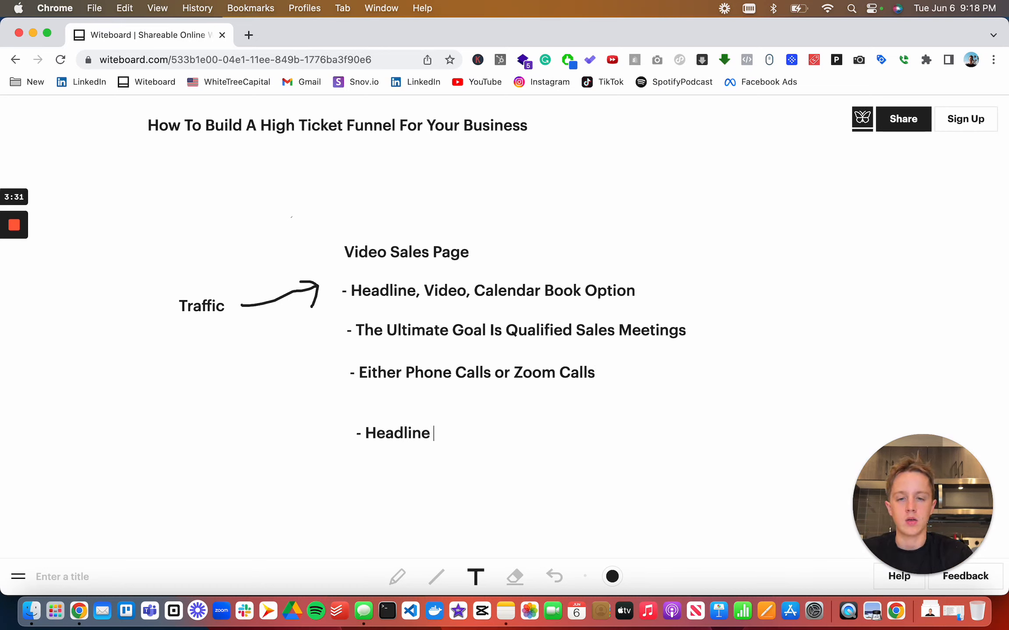
pyautogui.write('Should Be Benefit Without')
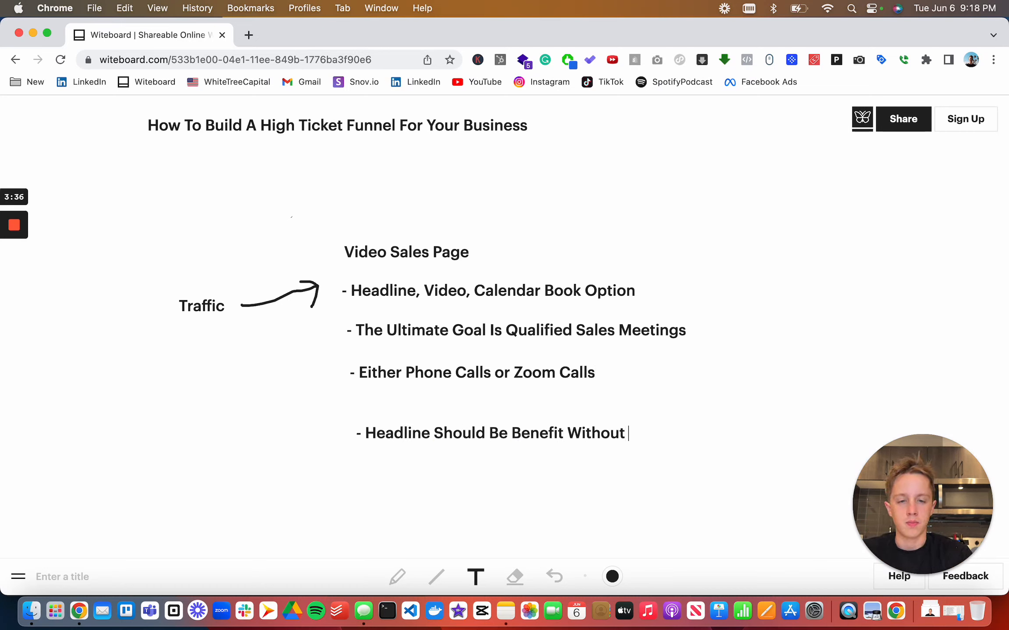
pyautogui.write('Pain')
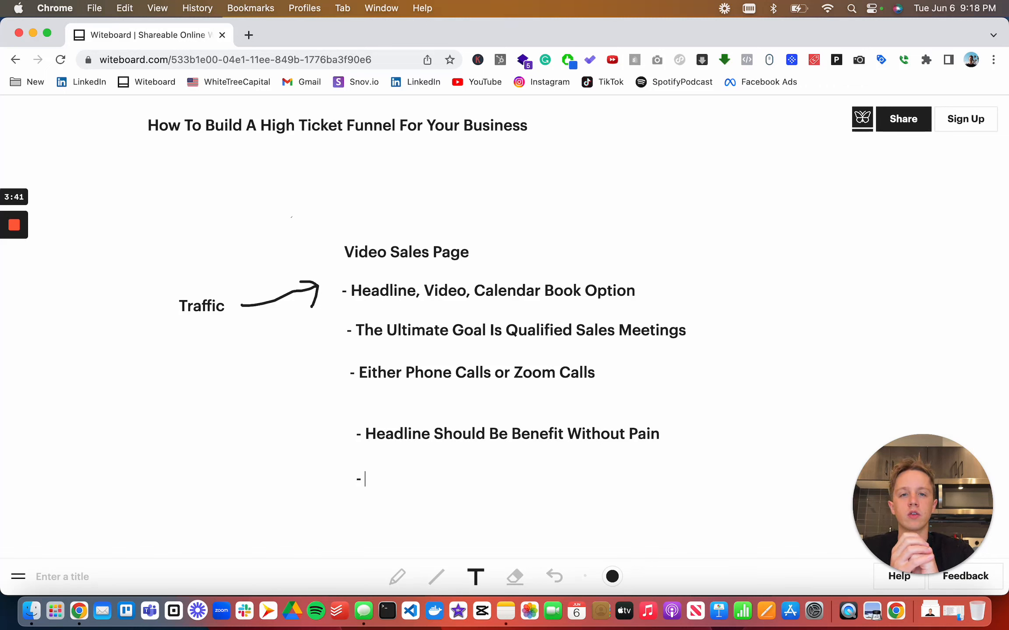
pyautogui.write('Video')
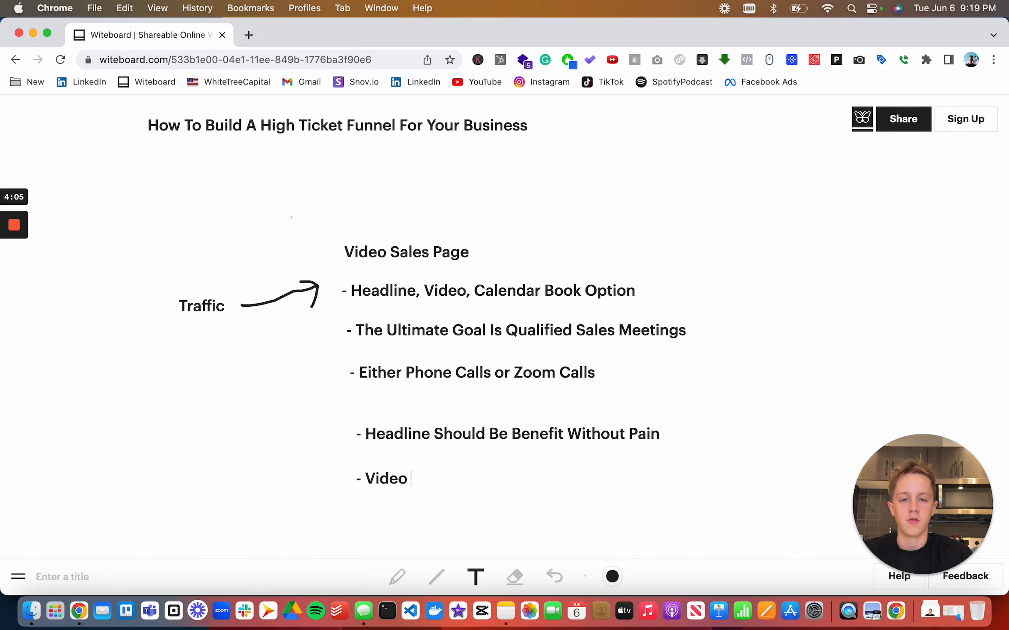
pyautogui.write('To Build Authority')
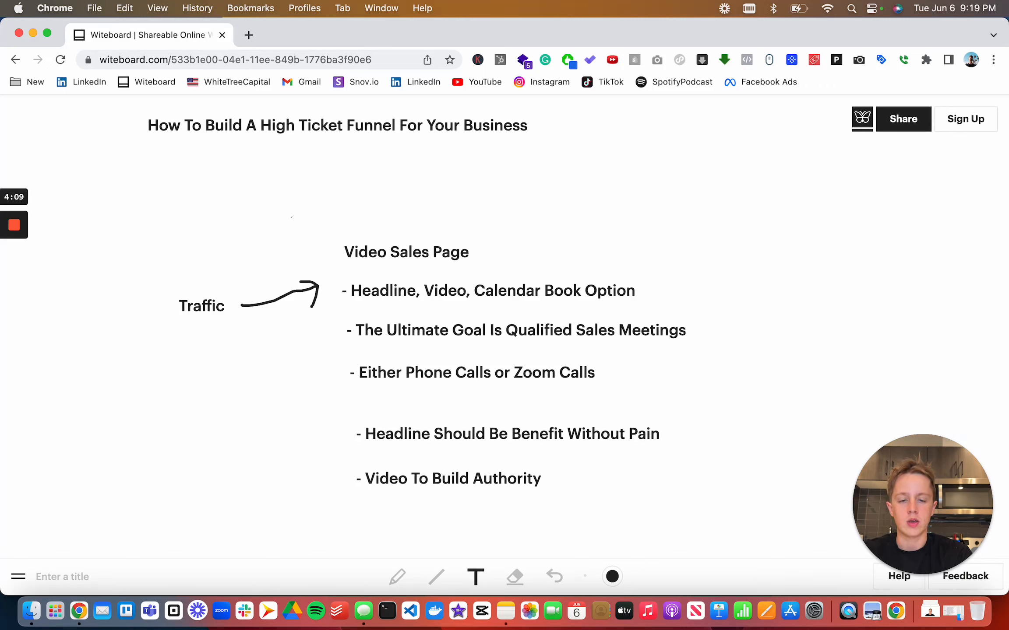
pyautogui.write('& Trust & Provi')
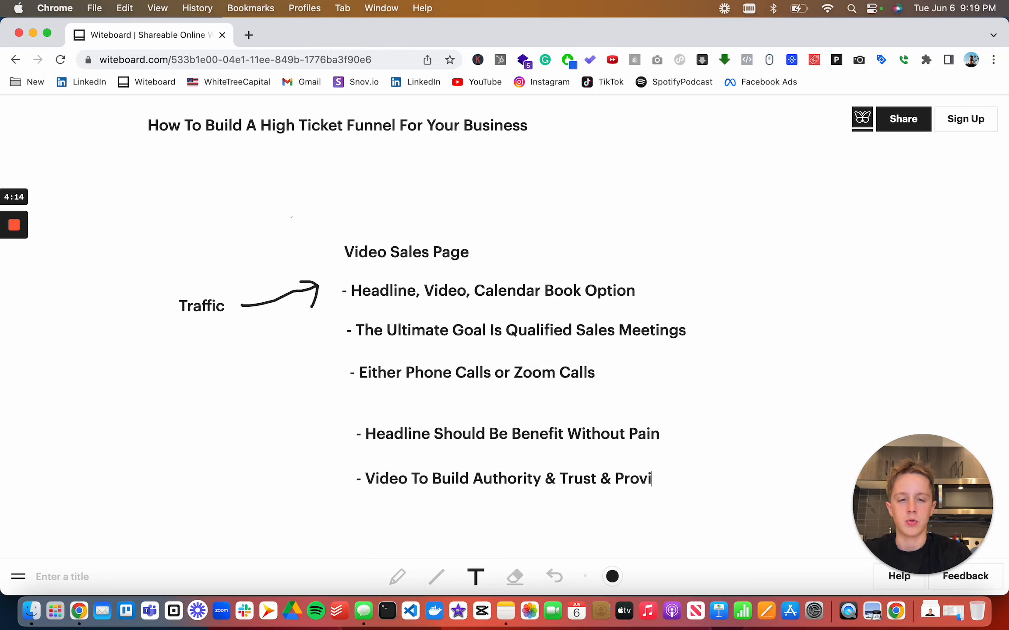
pyautogui.write('de Value')
pyautogui.write('- Calendar Booking Should Have Qualfyi')
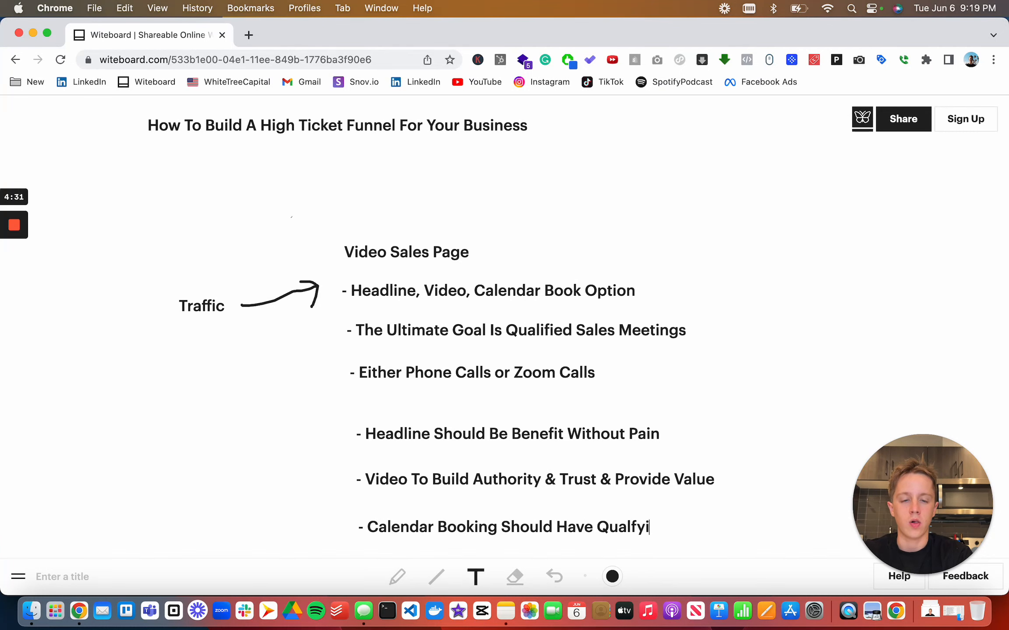
pyautogui.write('ng Questions')
pyautogui.write('Qual')
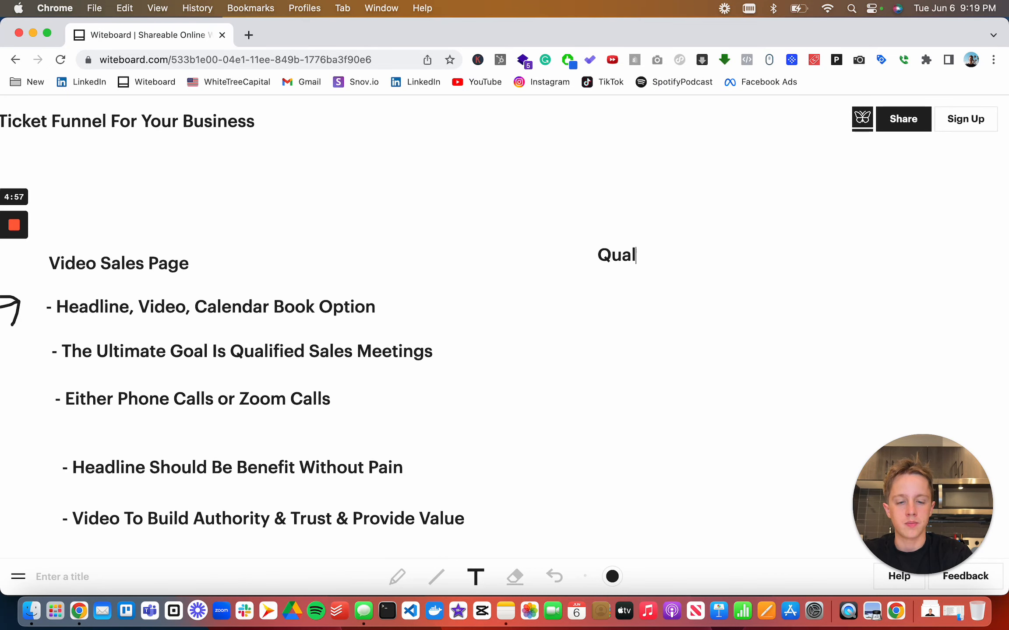
# Write a Qualify heading with bullets Budget and Authority beside the notes.
pyautogui.write('ify')
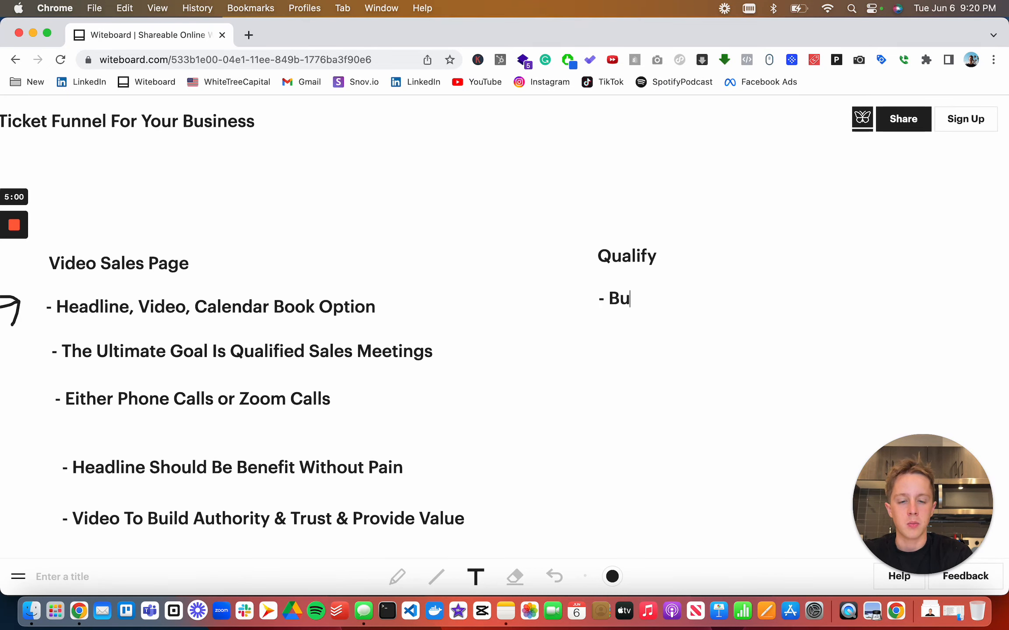
pyautogui.write('dget')
pyautogui.write('- A')
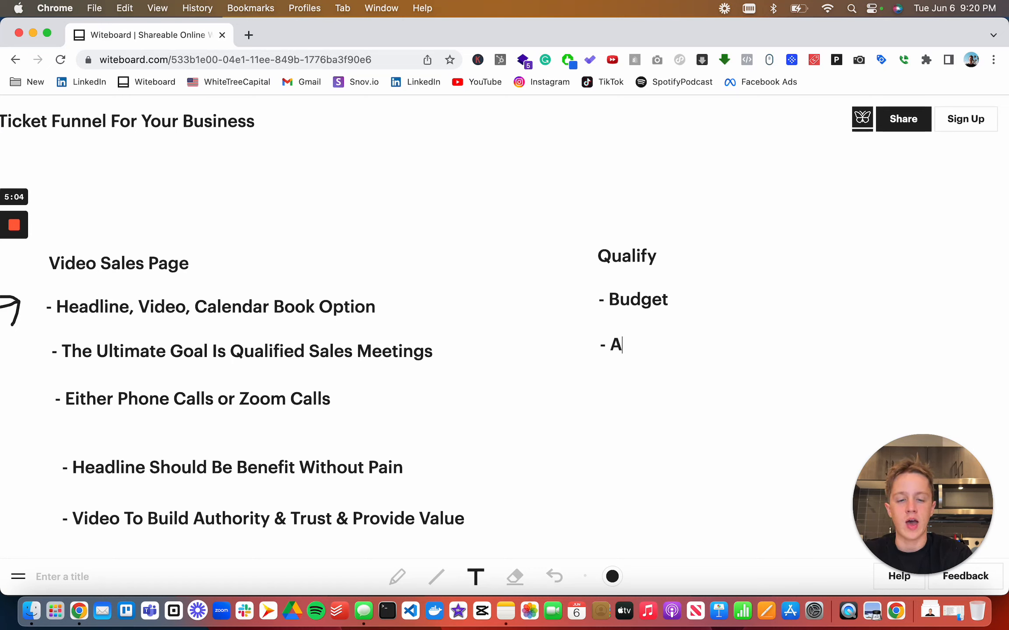
pyautogui.write('uthority')
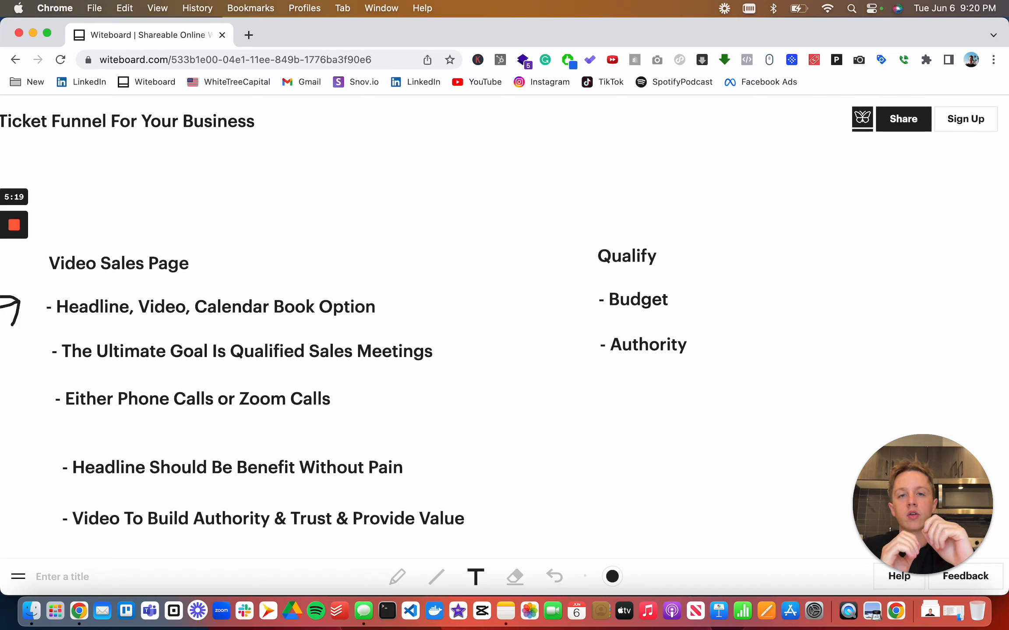
# Add the bullet '- Need (Want A Problem Solved or Want To Buy)'.
pyautogui.click(604, 396)
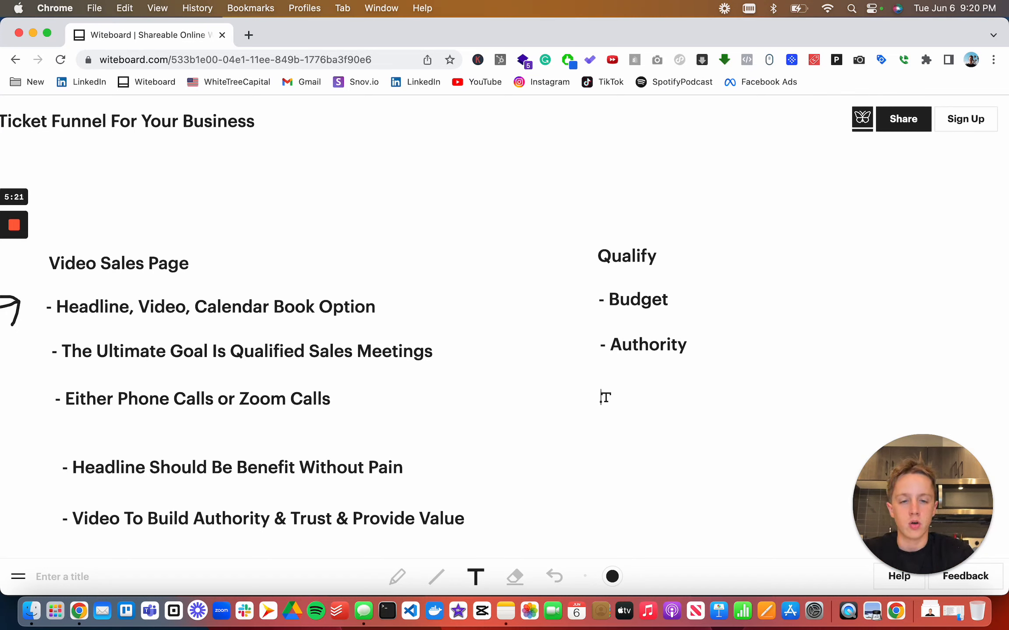
pyautogui.write('- Need')
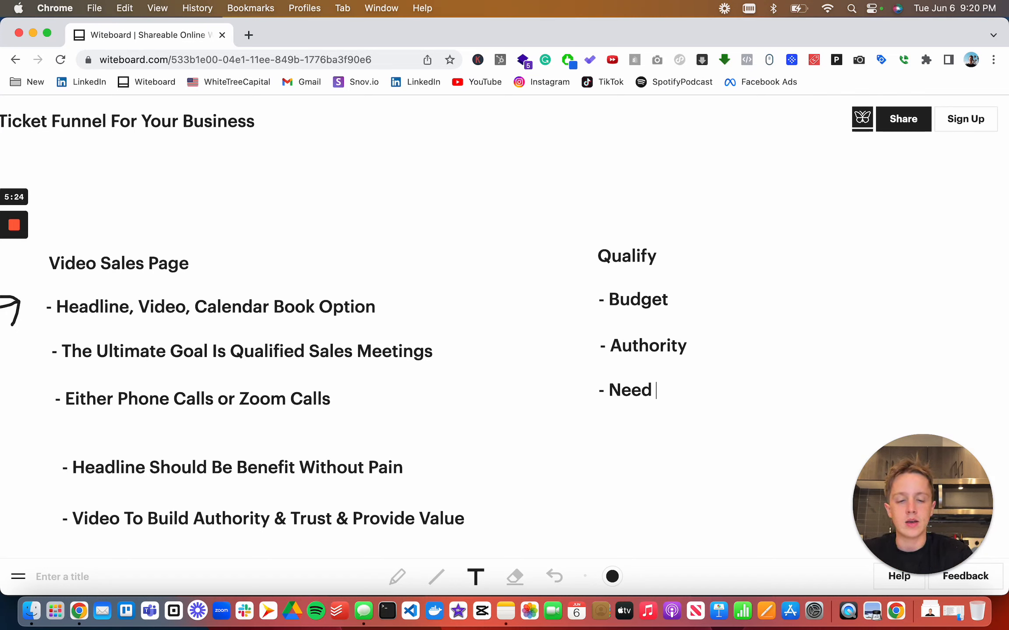
pyautogui.write('(Want A')
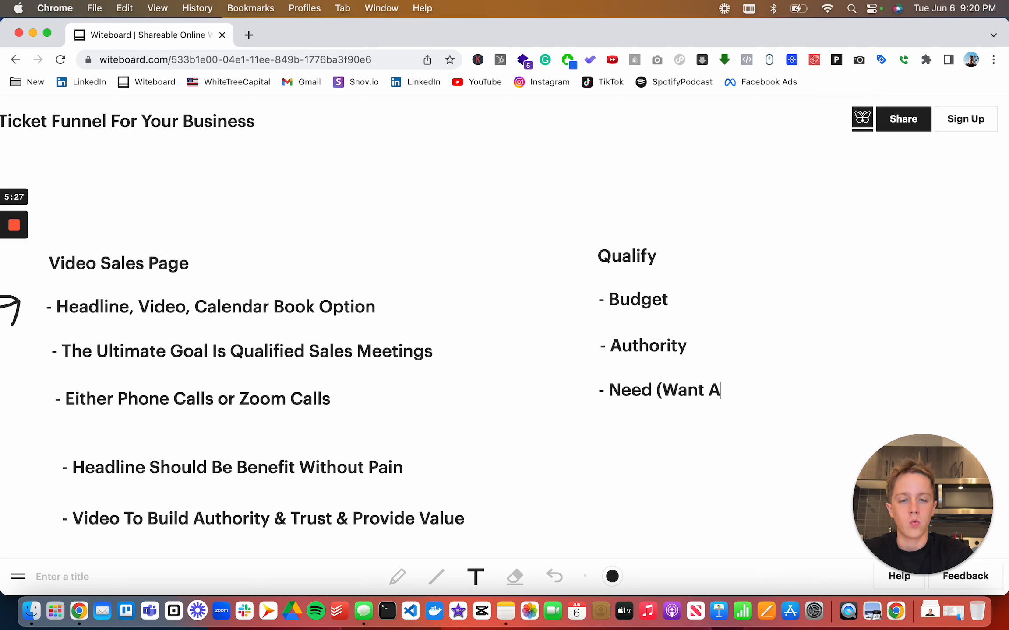
pyautogui.write('Problem Solved or')
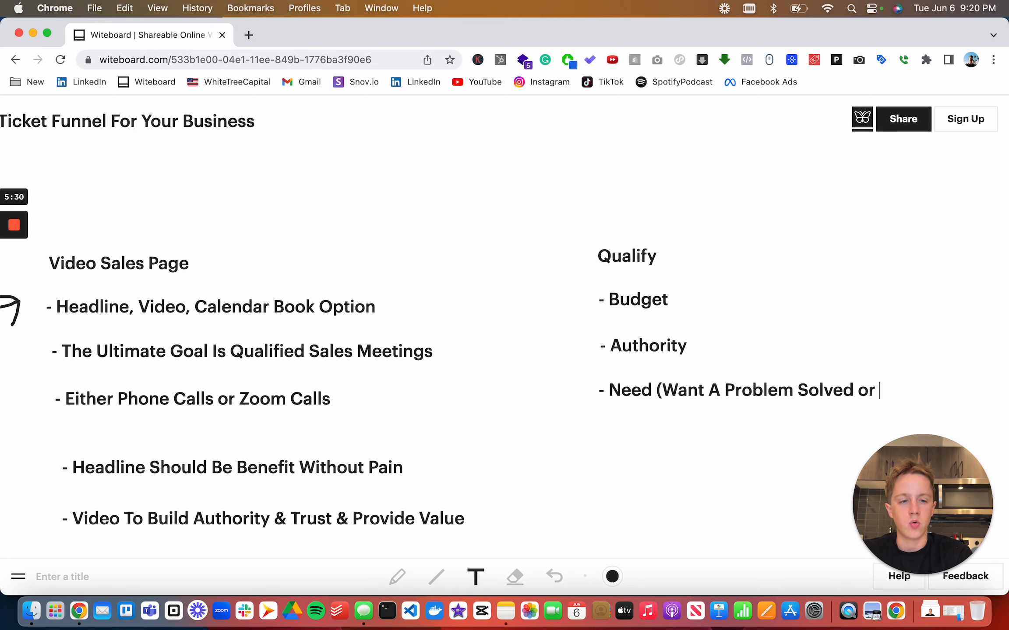
pyautogui.write('Want To Buy)')
pyautogui.write('- Timi')
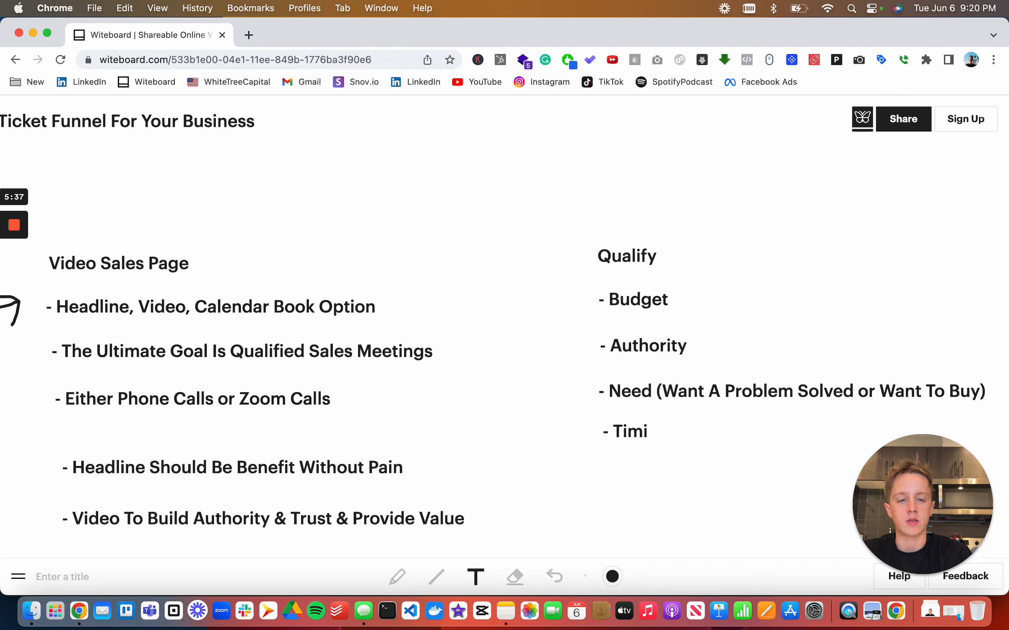
# Explain Timing (They're Ready To Do Something Now), Authority (Decision Maker Is Present) and Budget (Do They $$$).
pyautogui.write("ng (They're Ready")
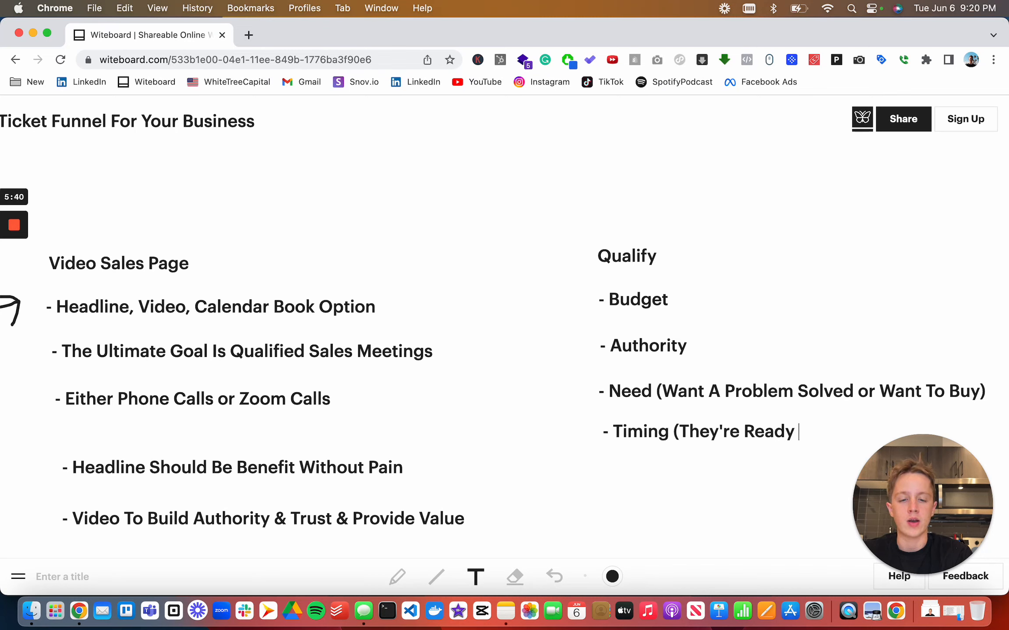
pyautogui.write('To Do Something')
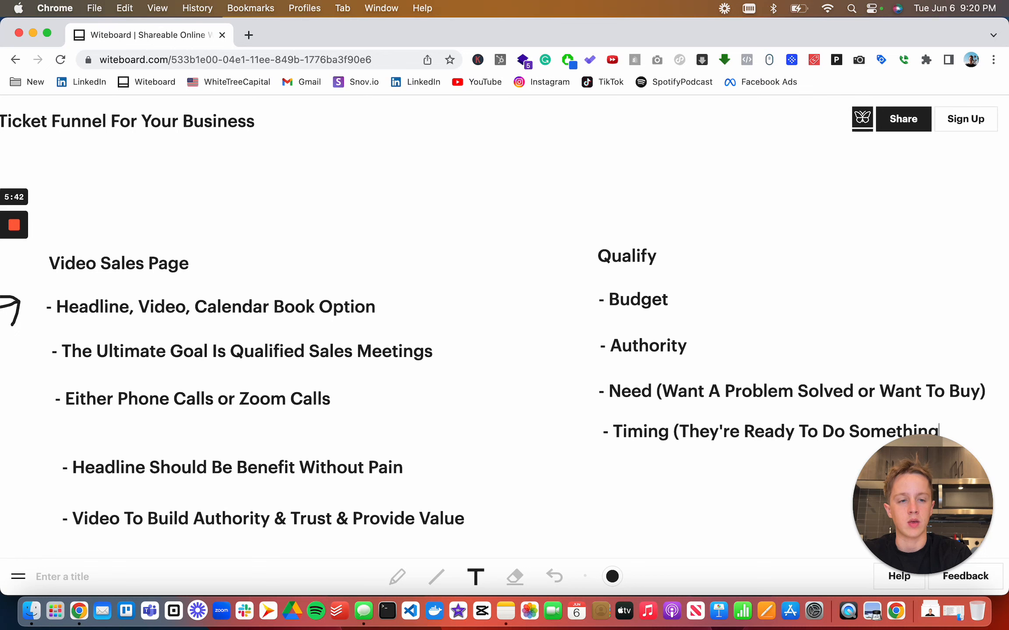
pyautogui.write('(Descio')
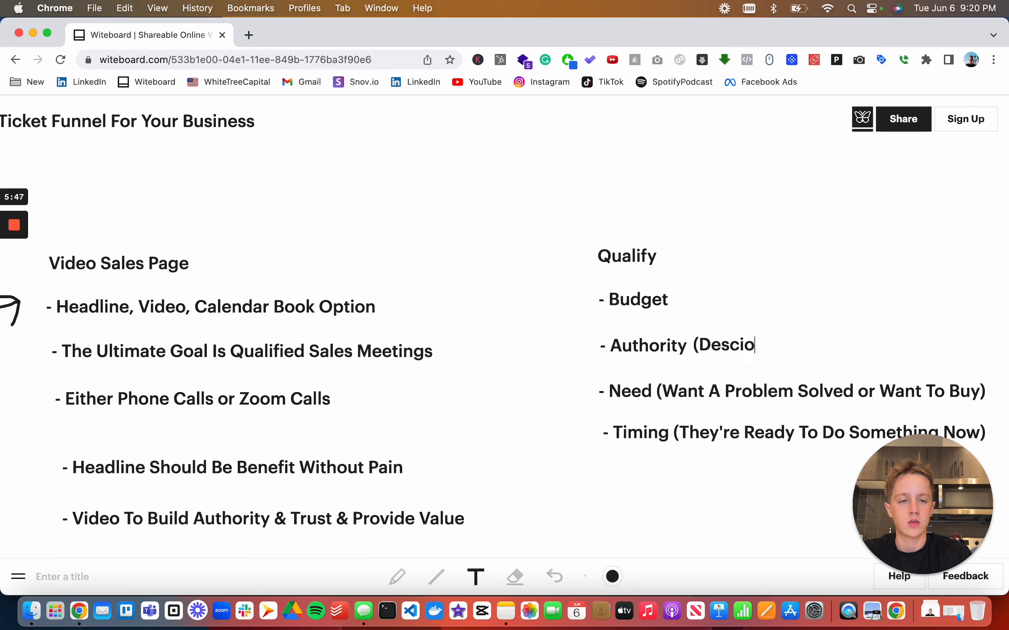
pyautogui.write('scion Maker Is Pre')
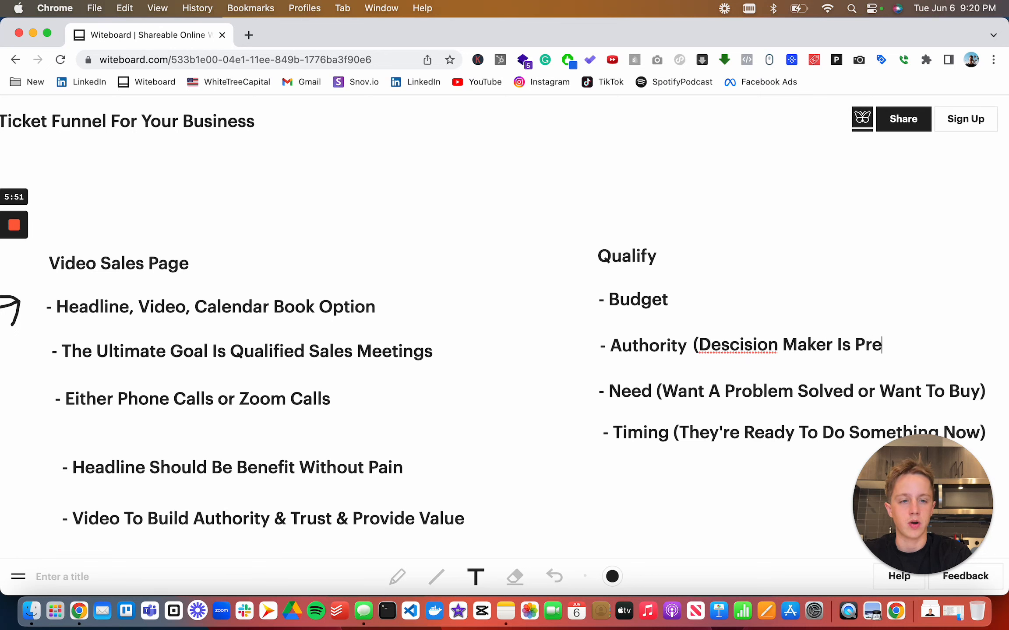
pyautogui.write('(Do They $$$)')
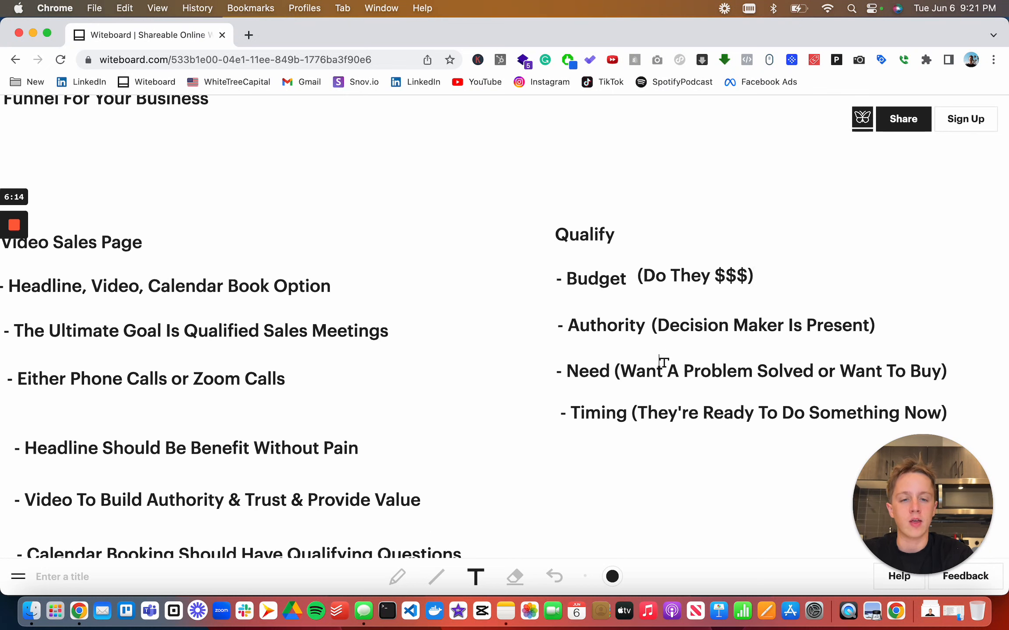
# After the arrows, type the heading 'A Qualified Sales Meeting Over The Phone or Zoom'.
pyautogui.hscroll(3)
pyautogui.write('A Q')
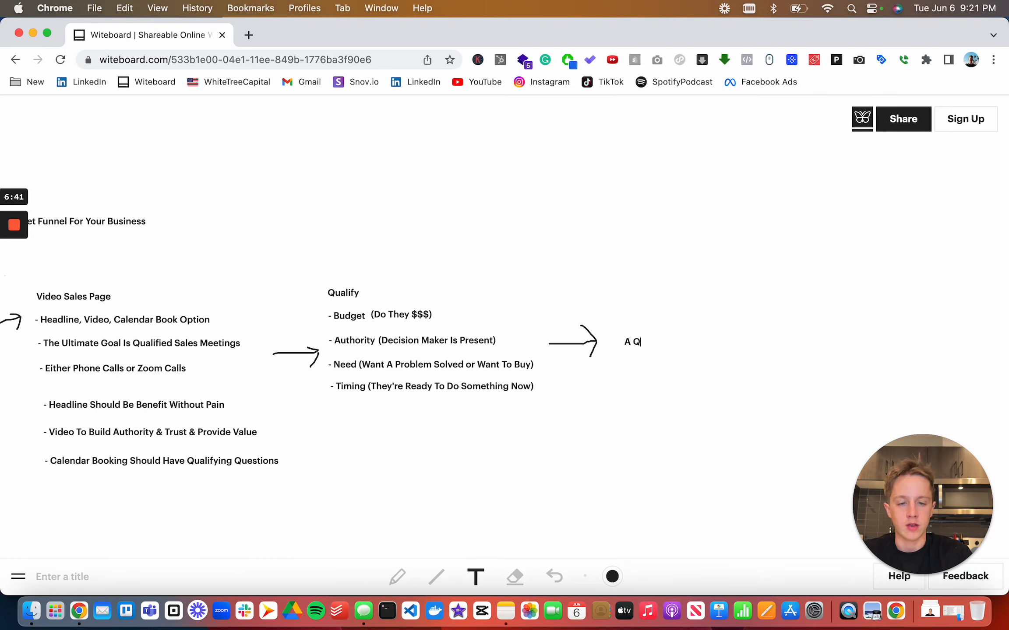
pyautogui.write('ualified Sales M')
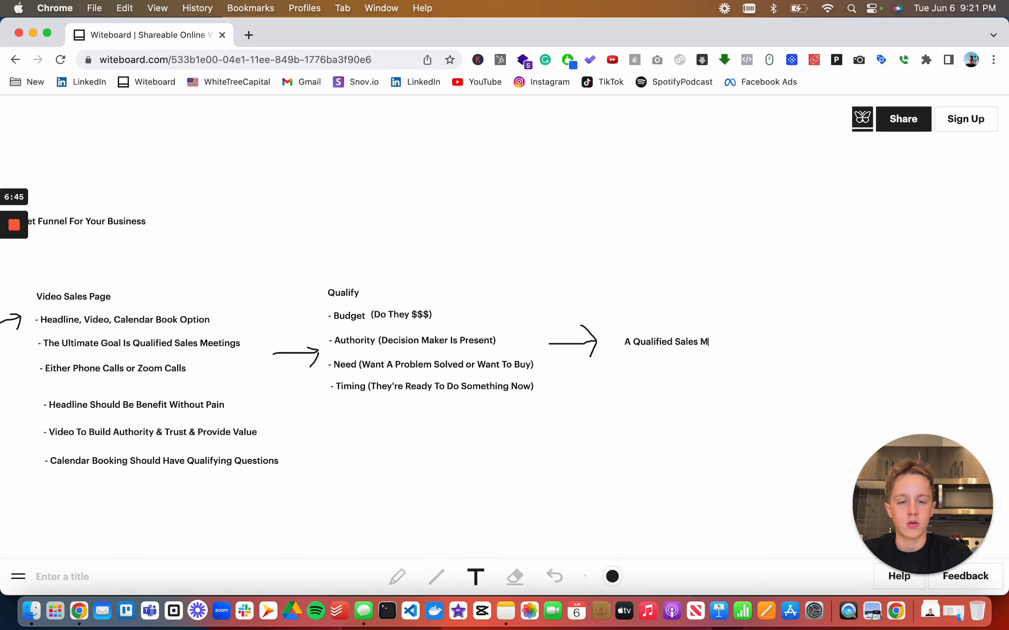
pyautogui.write('eeting Over The Phone or Zoom')
pyautogui.write('- Use A Good Lanindd P')
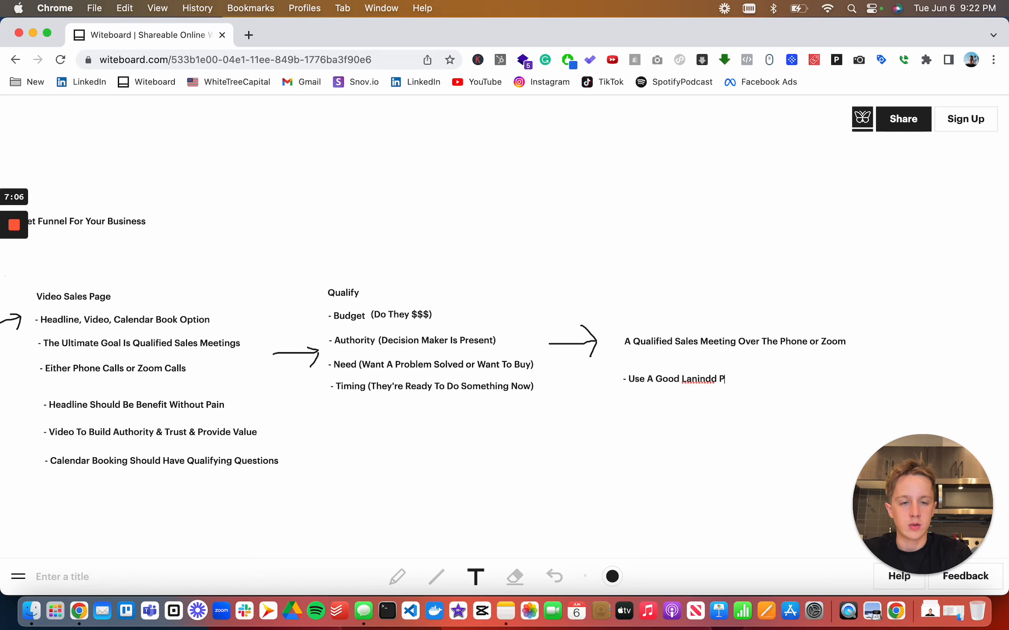
# Add bullets Use A Good Landing Page Builder and Calendar Booking Use (Calendly or Schedule Once).
pyautogui.write('anding Page Builder')
pyautogui.write('- C')
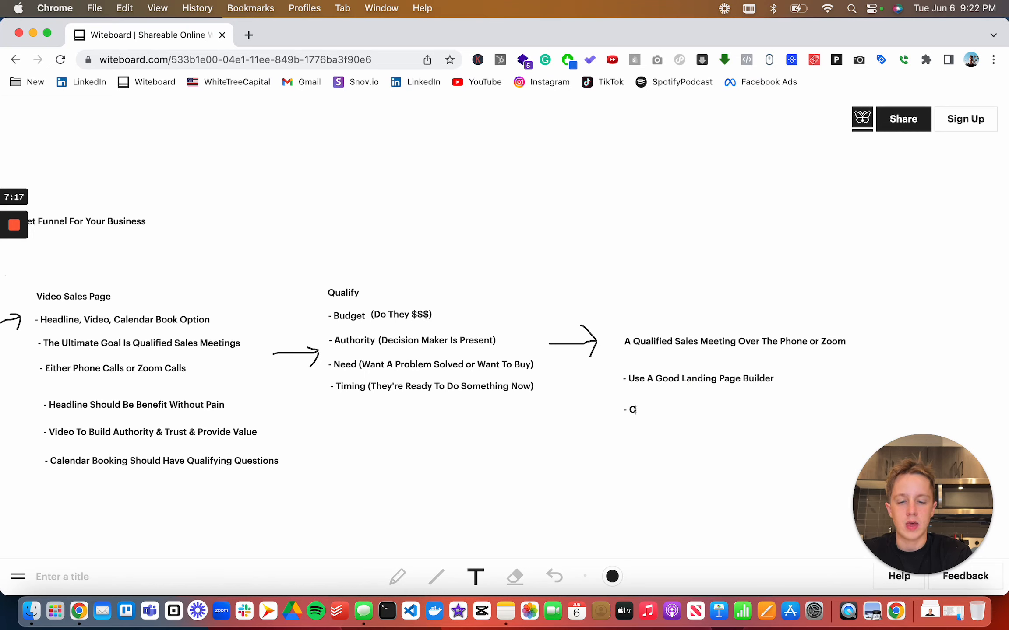
pyautogui.write('alendar Booking Use Calendly or Schedule Once)')
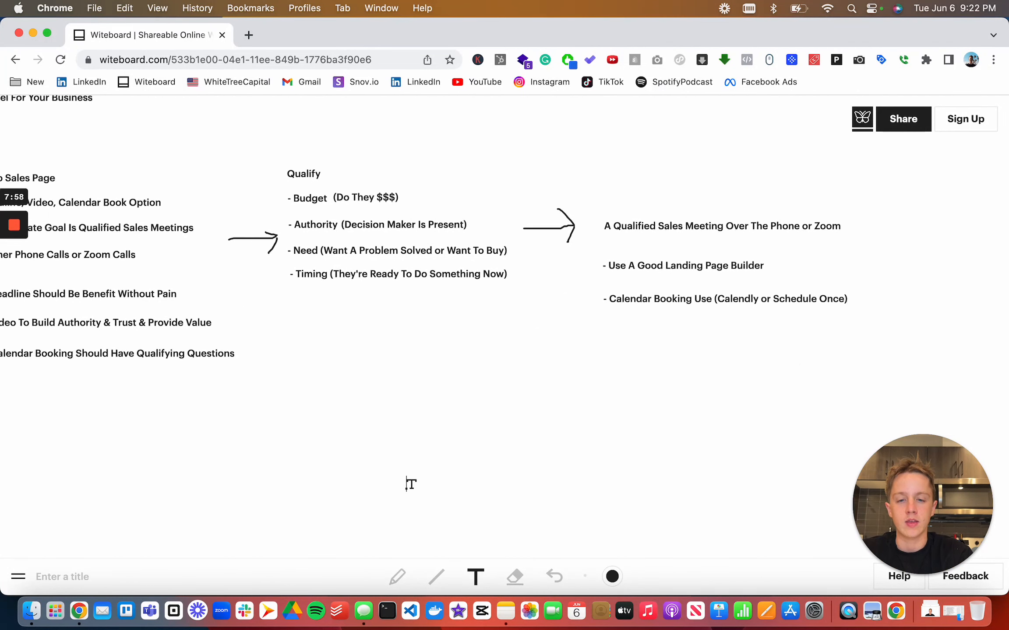
# Type 'WhiteTreeCapital.com' in the empty area below the diagram.
pyautogui.write('White')
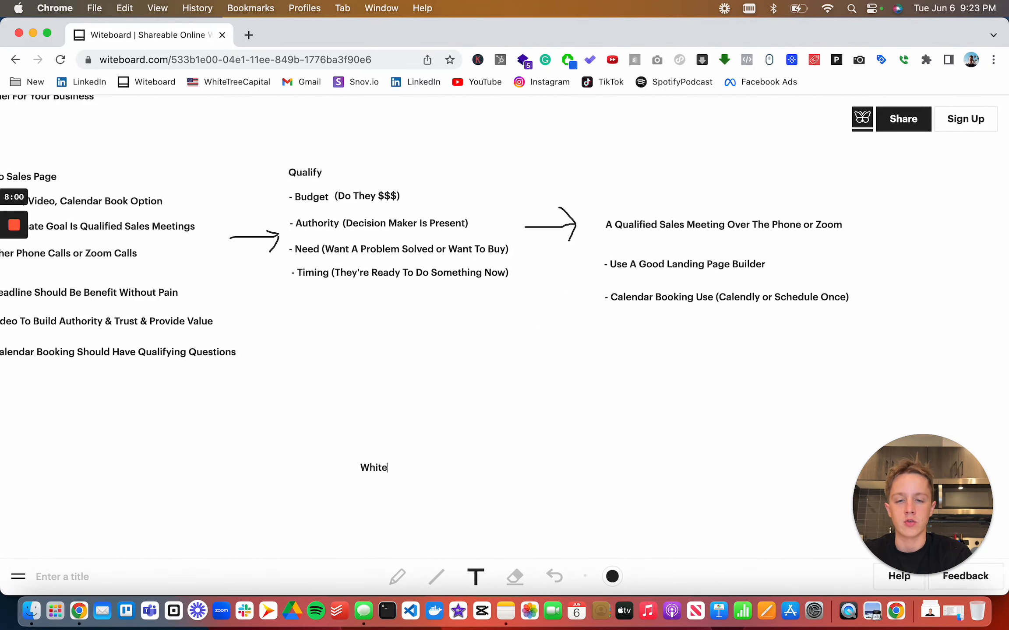
pyautogui.write('TreeCapital')
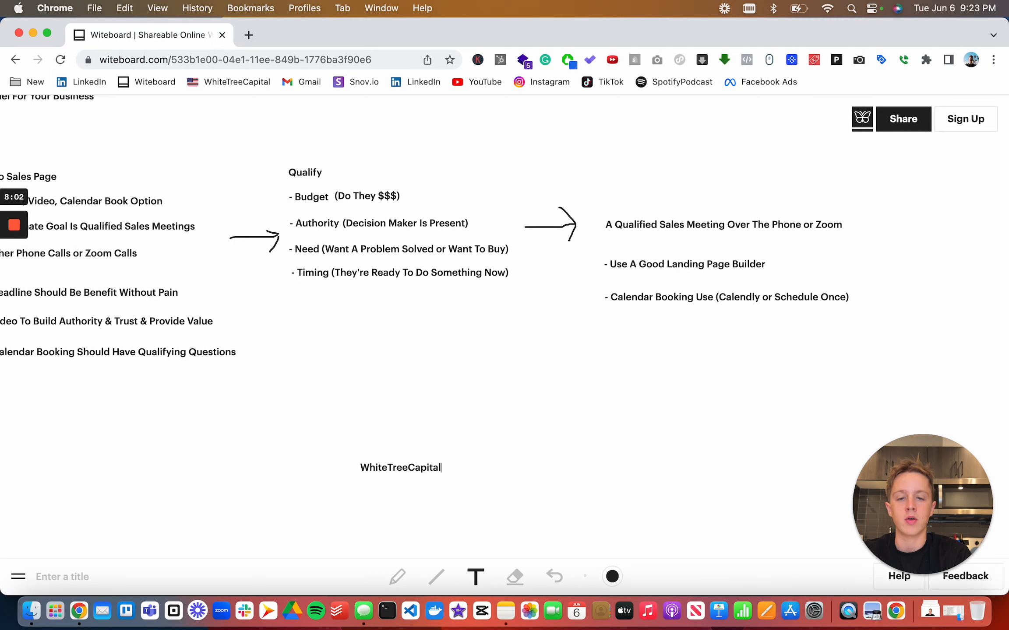
pyautogui.write('.com')
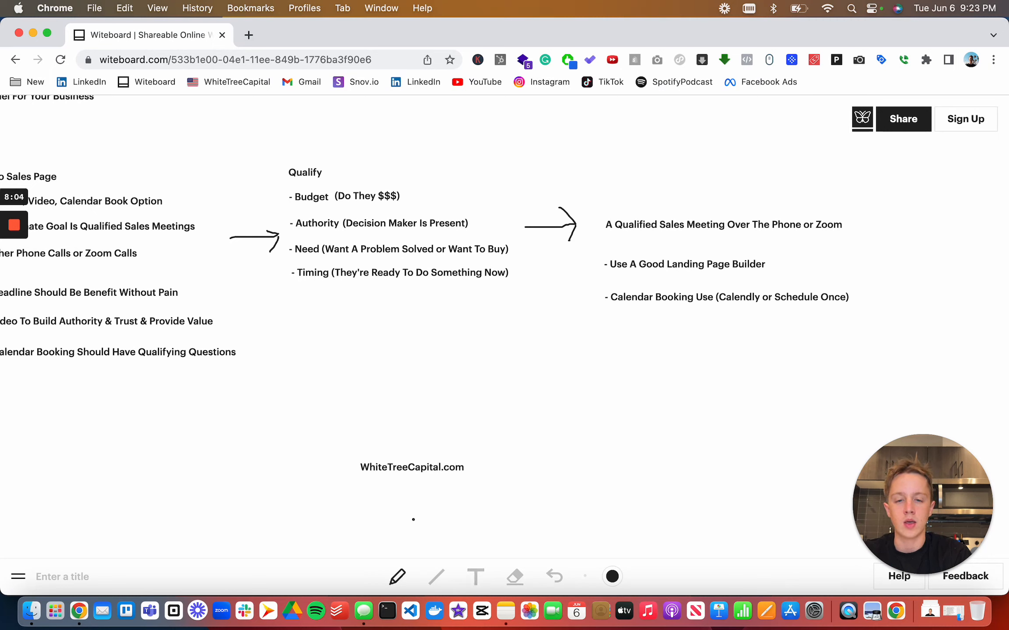